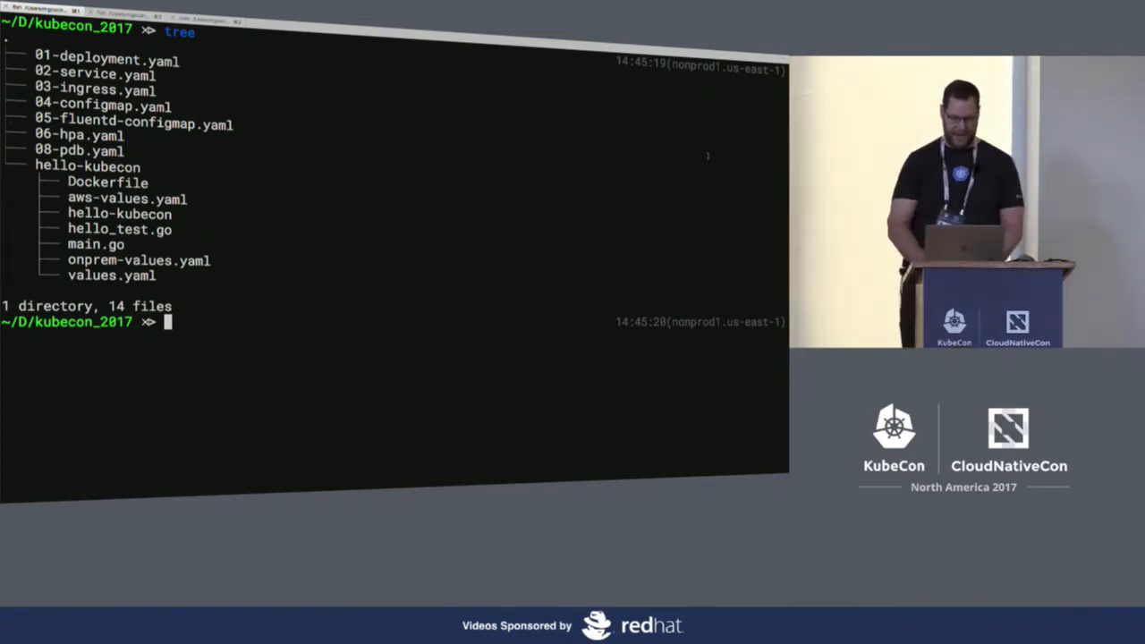
- Open a kubecon_2017 YAML manifest in nvim, review it, and quit with :q
{"action": "type", "text": "nvim 04-configmap.yaml"}
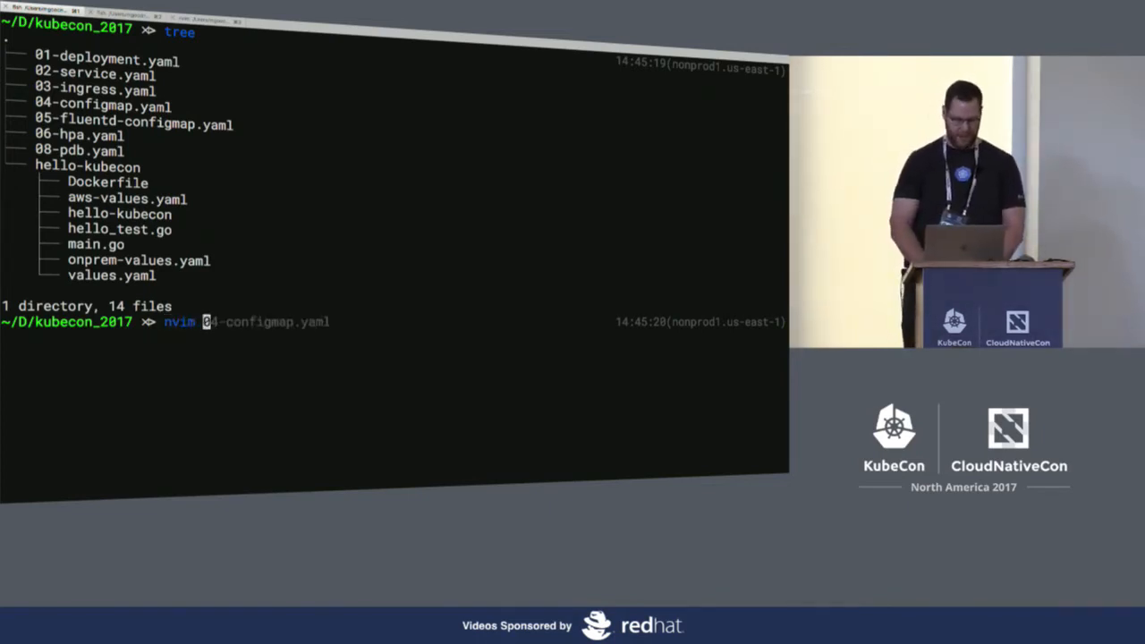
{"action": "key", "text": "Return"}
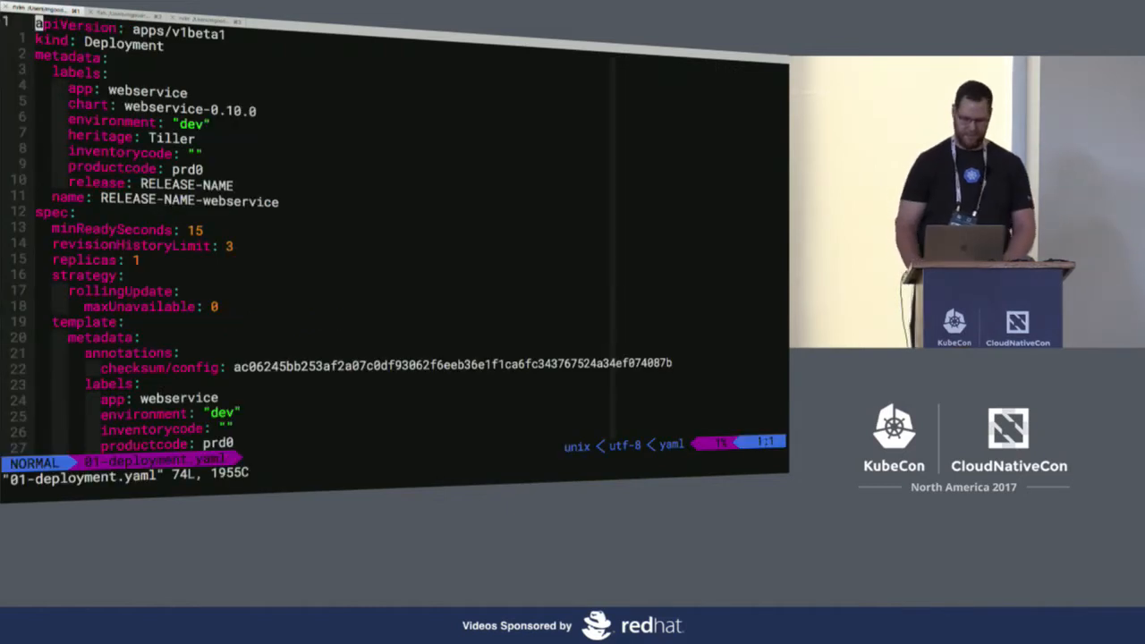
{"action": "type", "text": ":q"}
{"action": "type", "text": "nvim 02-service.yaml"}
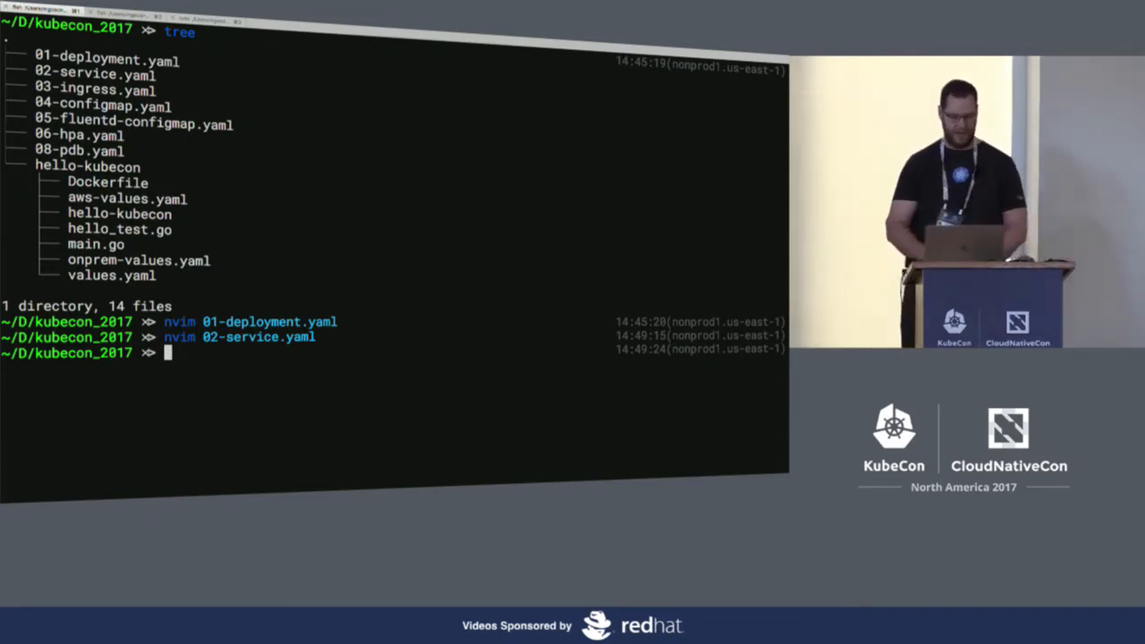
- Run nvim 03-ingress.yaml to open the ingress manifest
{"action": "type", "text": "nvim 03-ingress.yaml"}
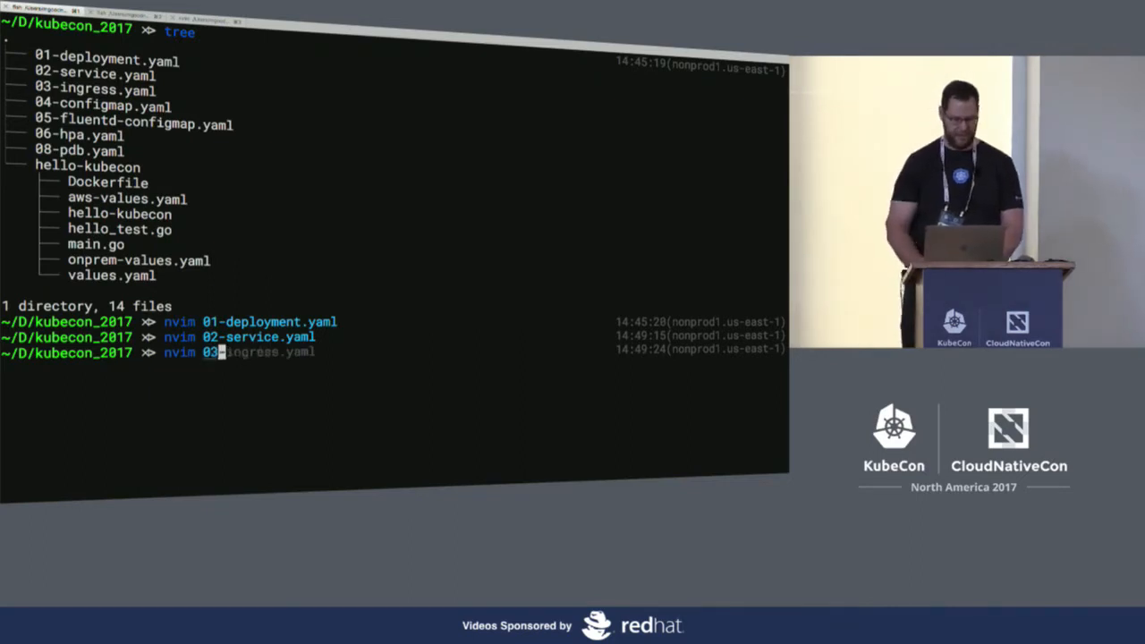
{"action": "key", "text": "Return"}
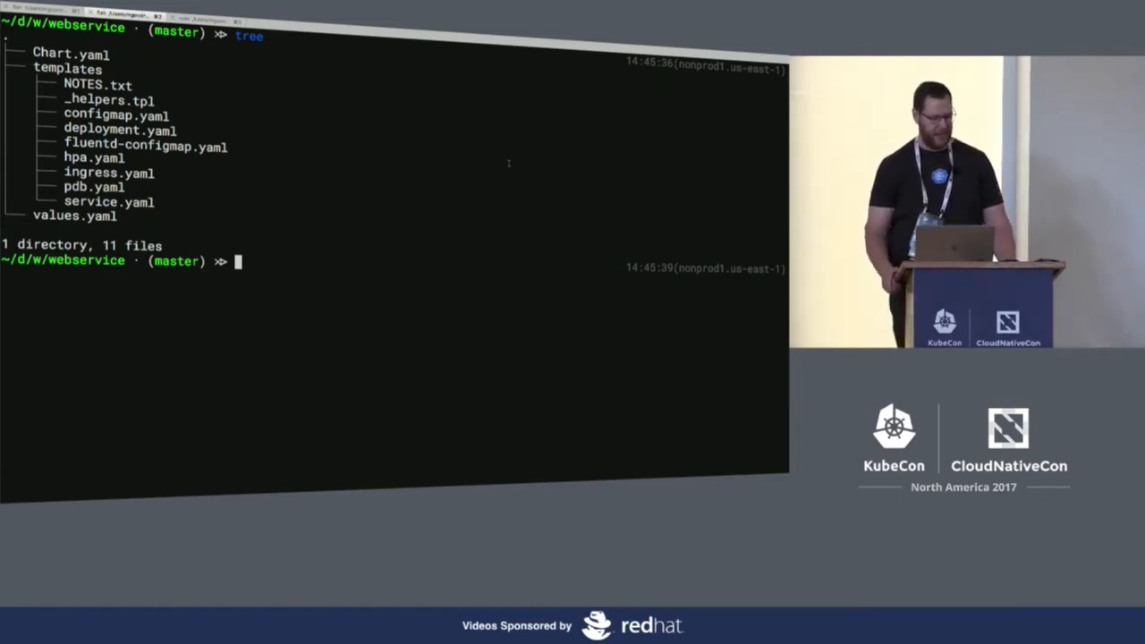
- Run a command at the prompt to bring up the chart's values.yaml in Neovim
{"action": "type", "text": "cat templates/hpa.yaml"}
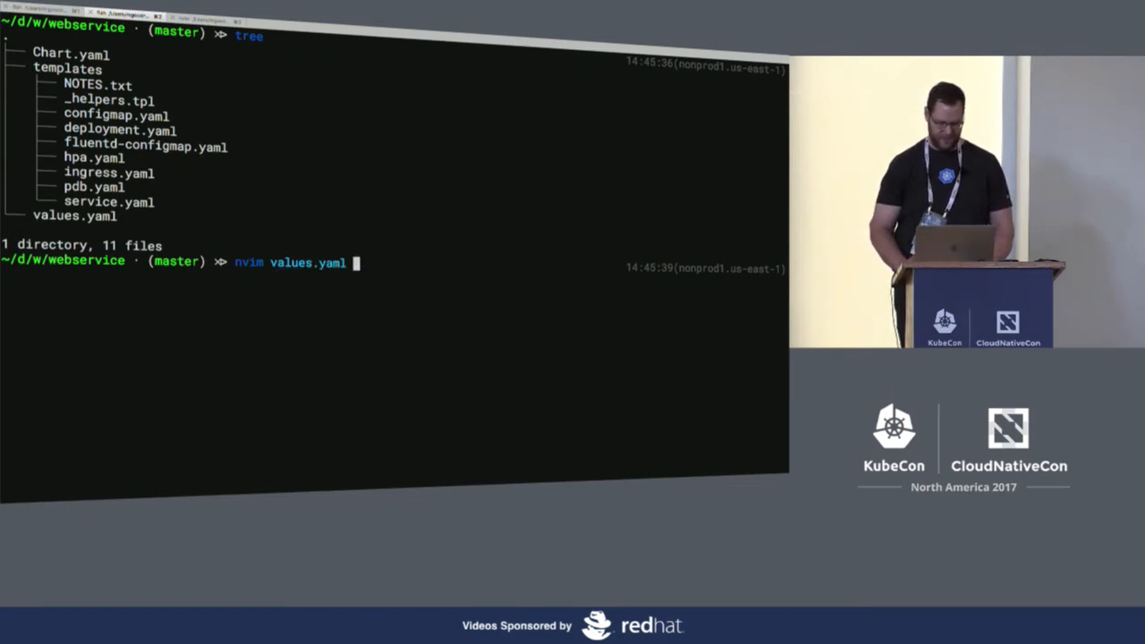
{"action": "key", "text": "Return"}
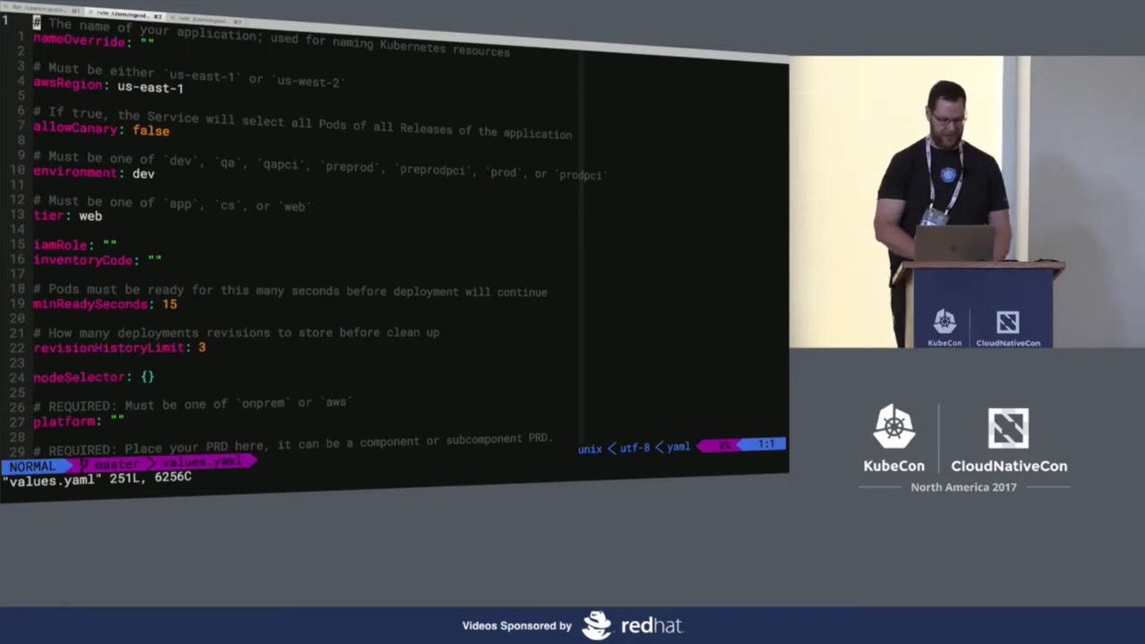
{"action": "scroll", "scroll_direction": "down", "scroll_amount": 3}
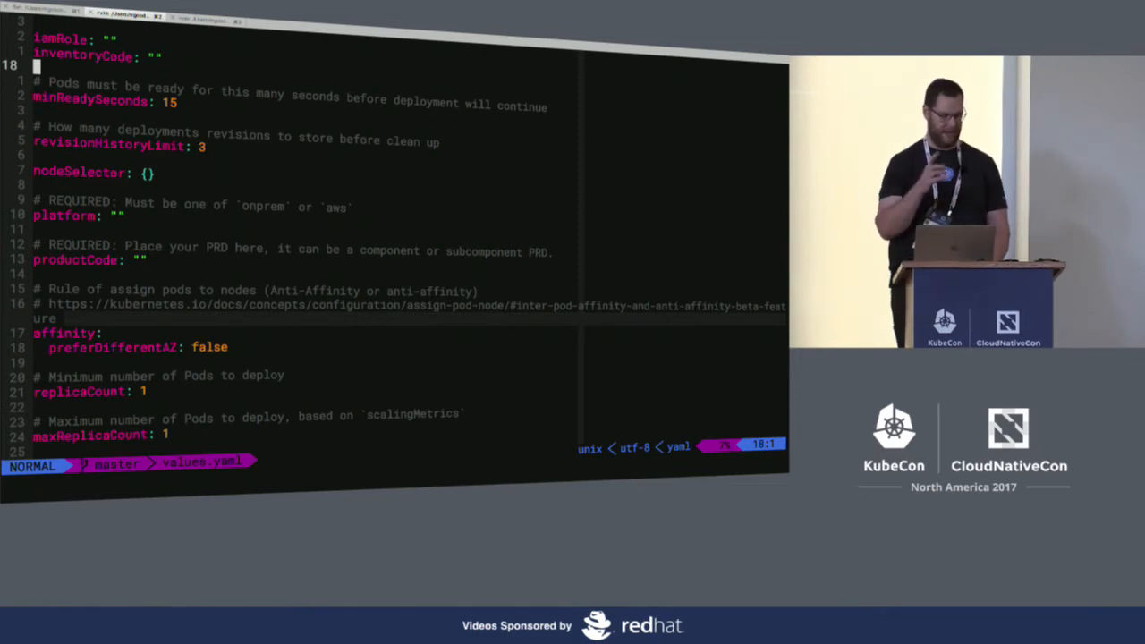
{"action": "scroll", "scroll_direction": "down", "scroll_amount": 3}
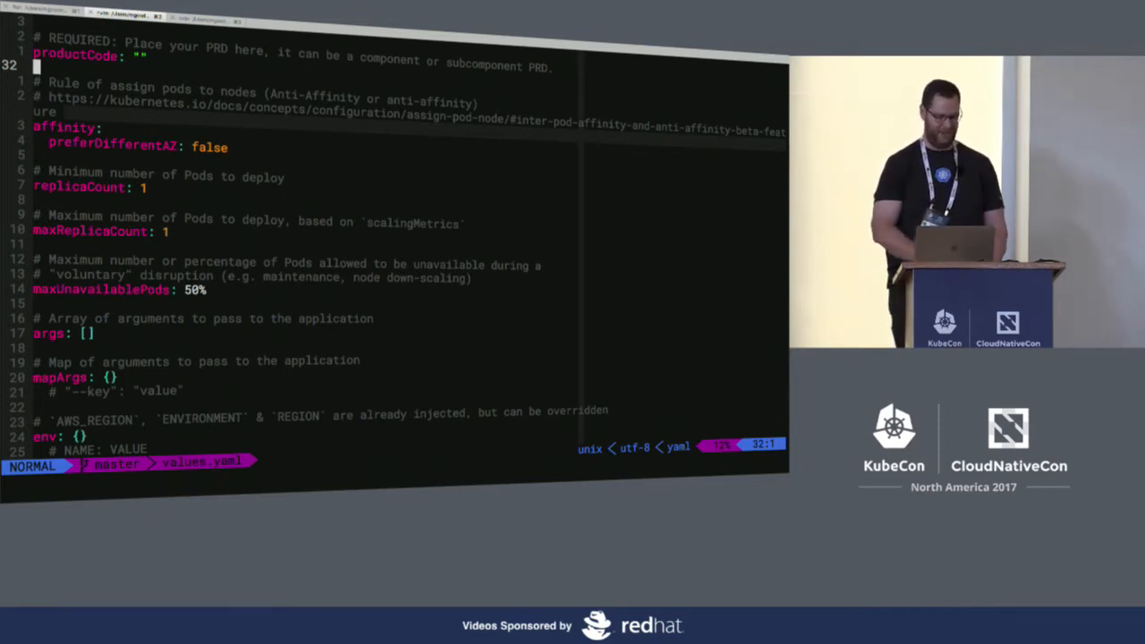
{"action": "scroll", "scroll_direction": "down", "scroll_amount": 3}
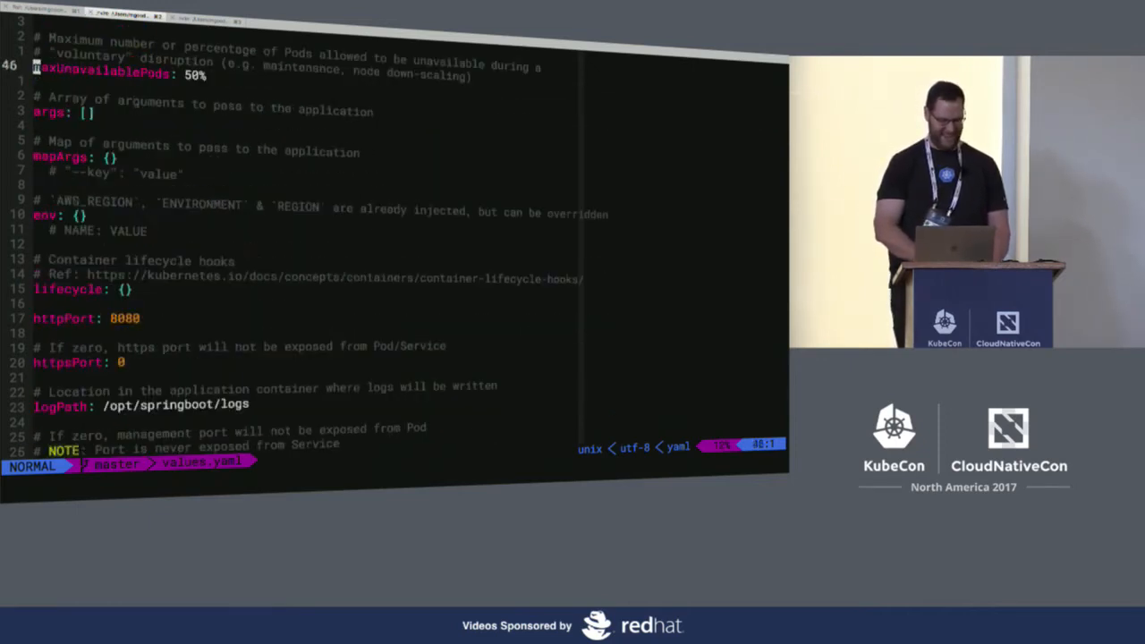
{"action": "scroll", "scroll_direction": "down", "scroll_amount": 3}
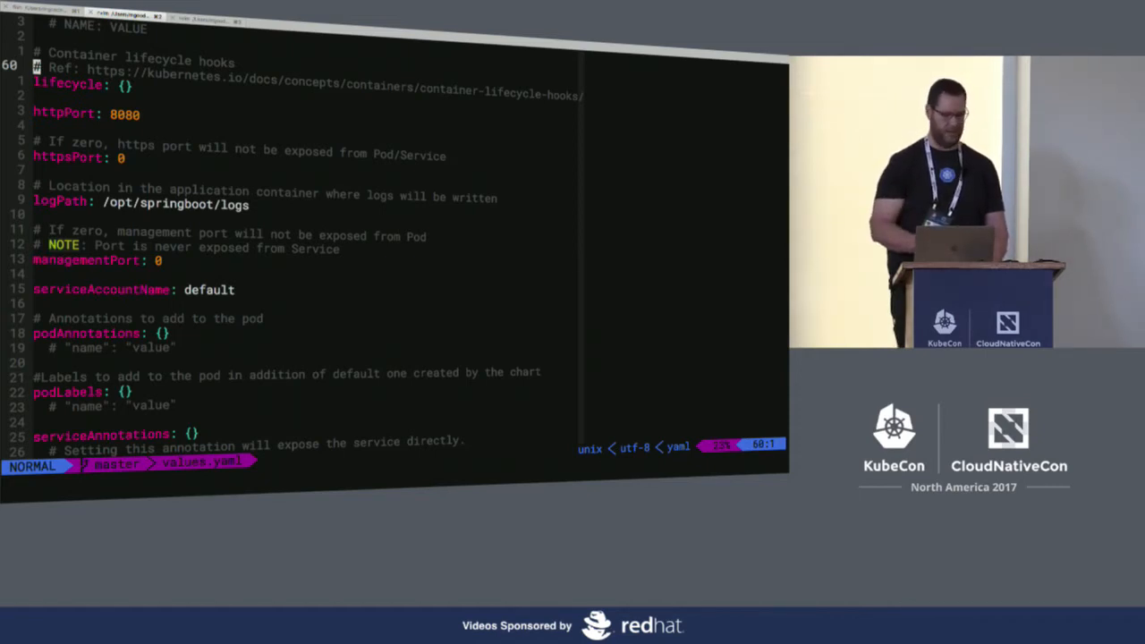
{"action": "scroll", "scroll_direction": "down", "scroll_amount": 3}
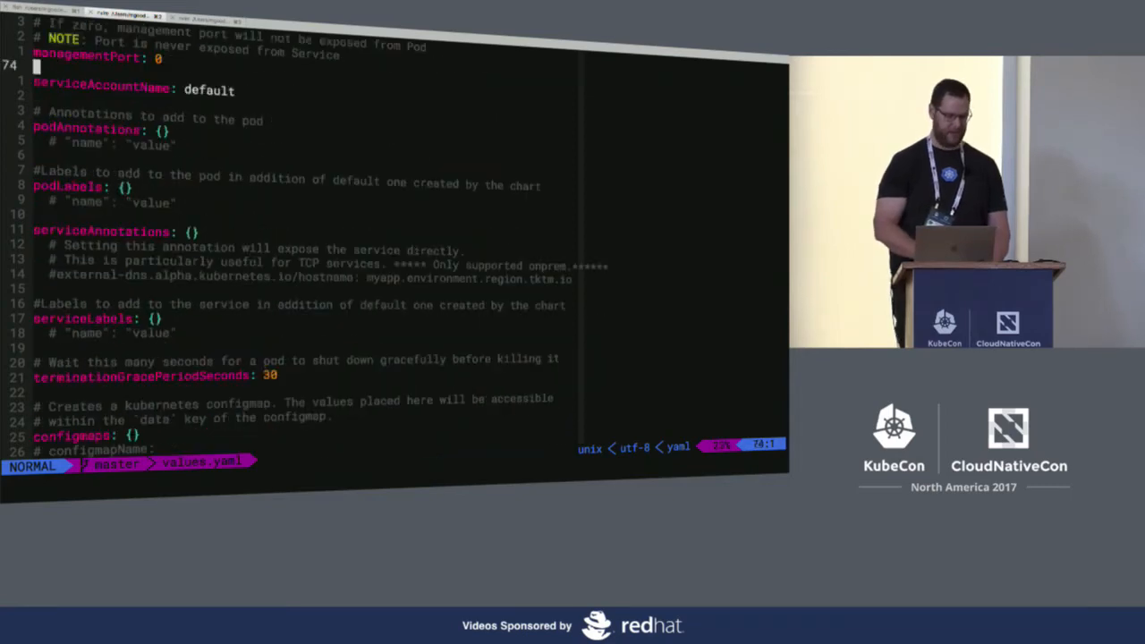
{"action": "scroll", "scroll_direction": "down", "scroll_amount": 3}
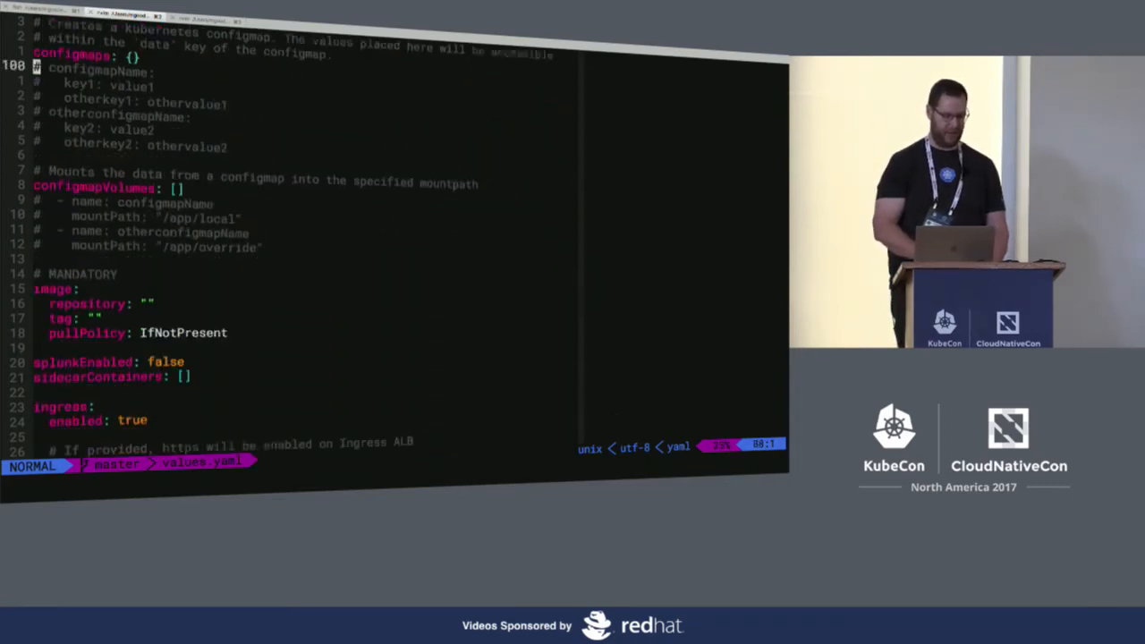
{"action": "scroll", "scroll_direction": "down", "scroll_amount": 3}
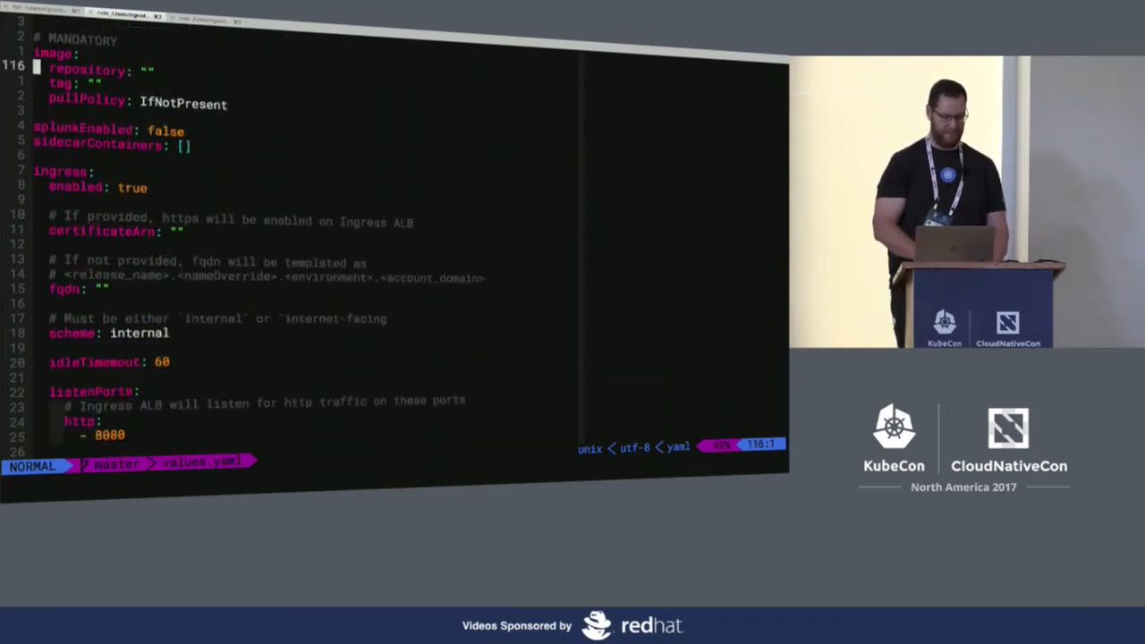
{"action": "scroll", "scroll_direction": "down", "scroll_amount": 3}
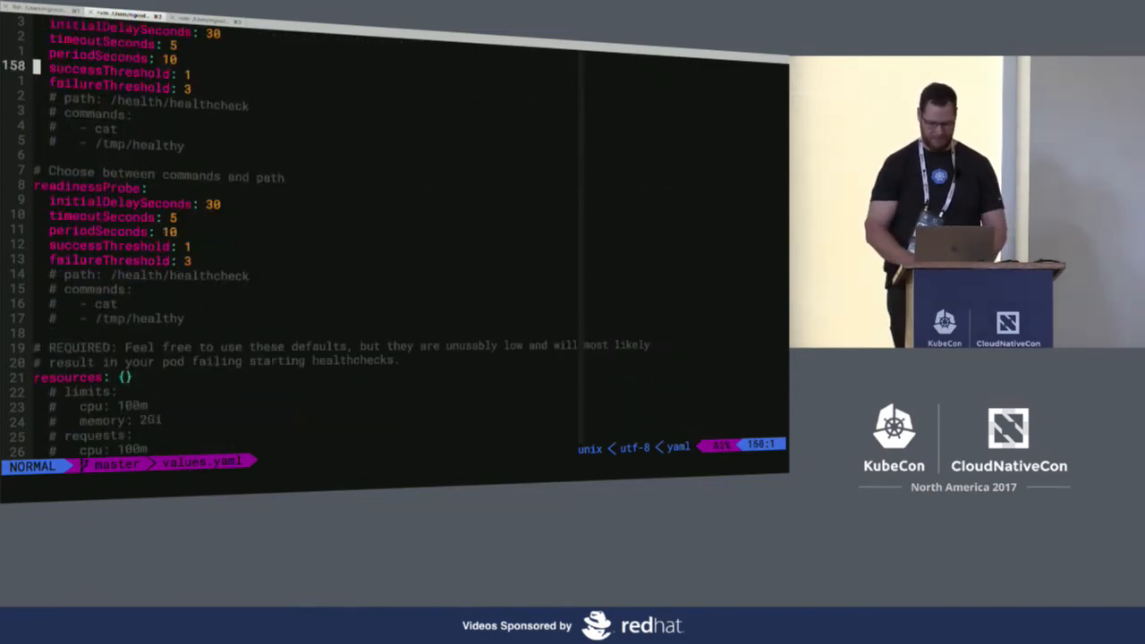
- Quit values.yaml with :q and enter nvim templates/deployment.yaml at the prompt
{"action": "type", "text": ":q"}
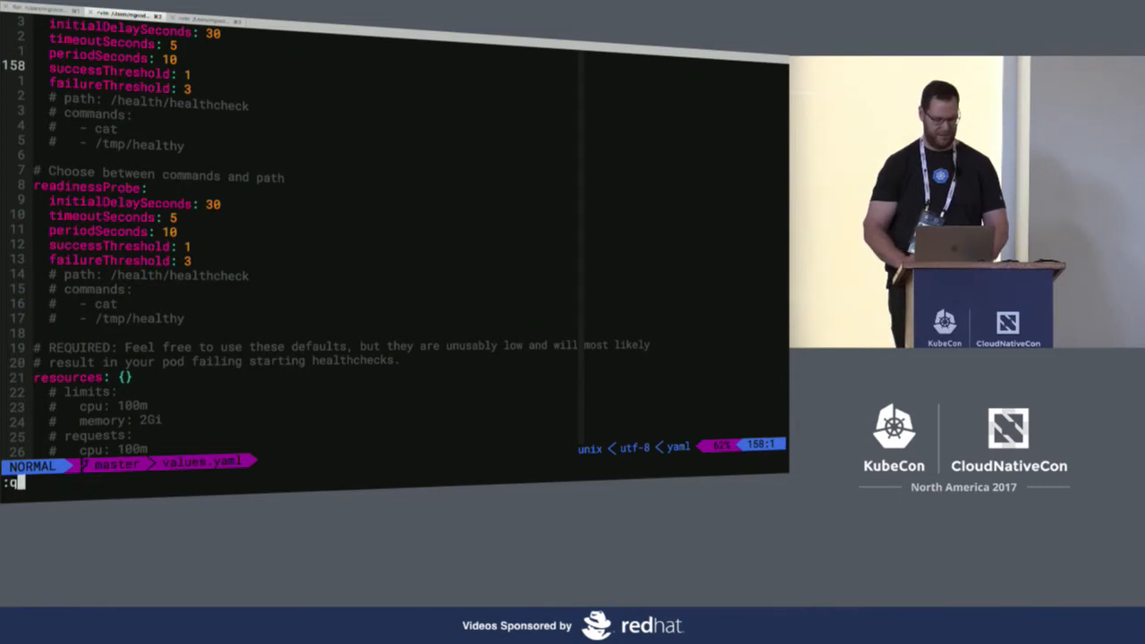
{"action": "key", "text": "Return"}
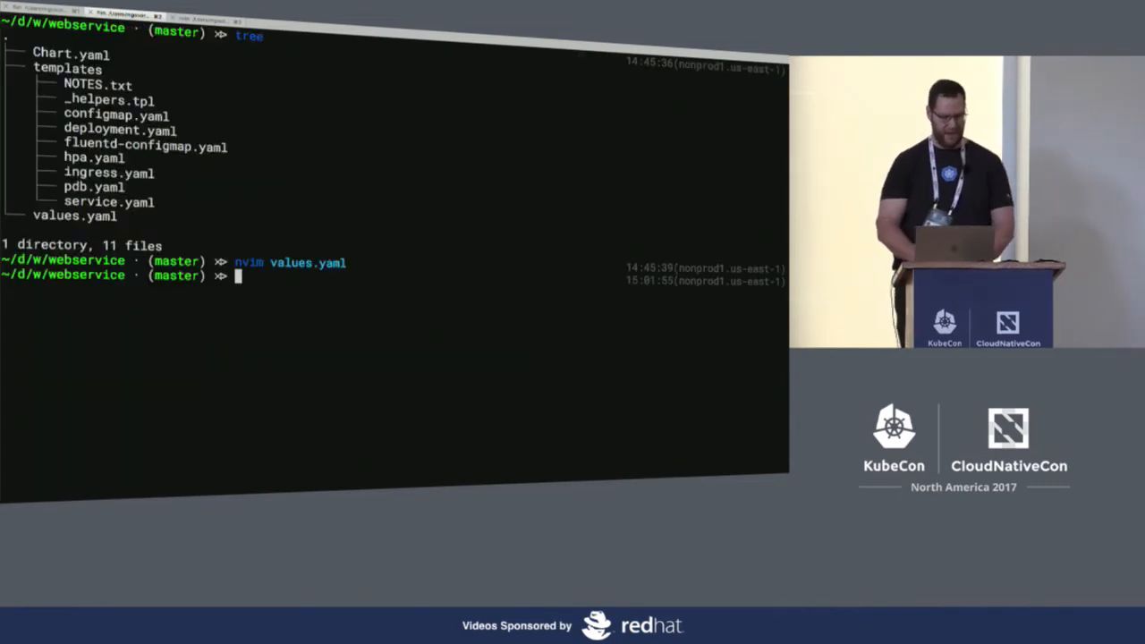
{"action": "type", "text": "nvim"}
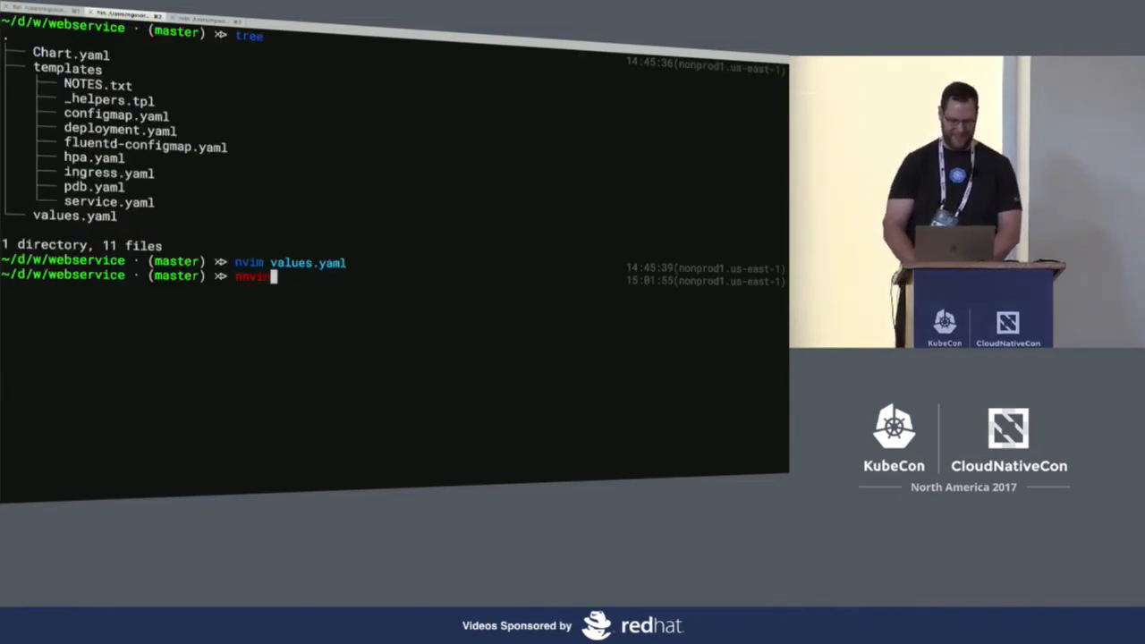
{"action": "type", "text": "values.yaml"}
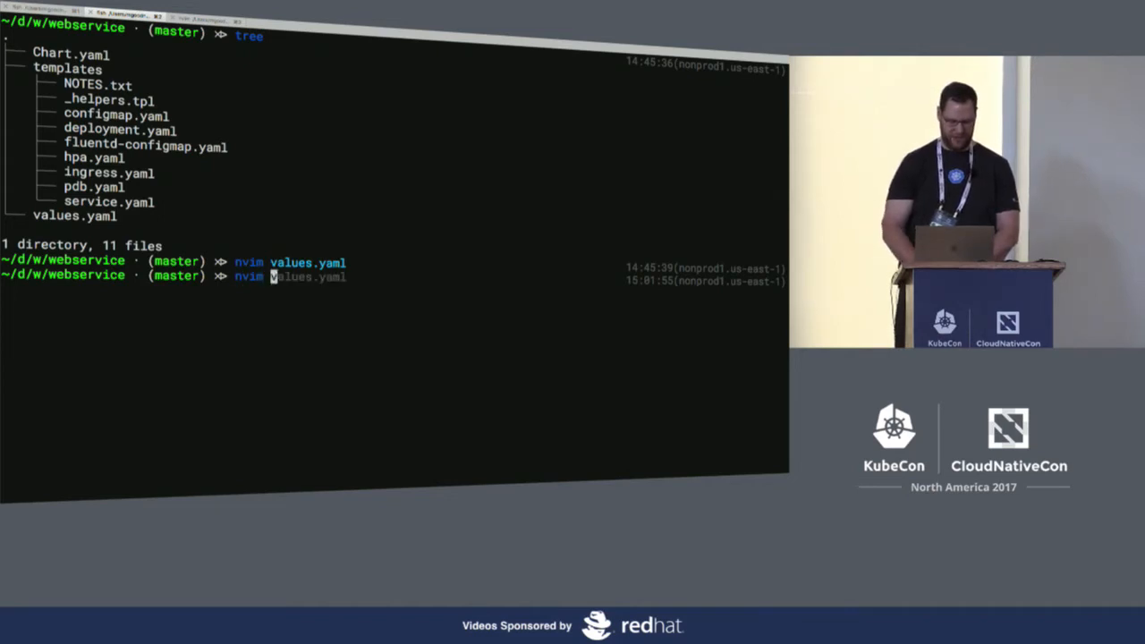
{"action": "type", "text": "templates/deployment.yaml"}
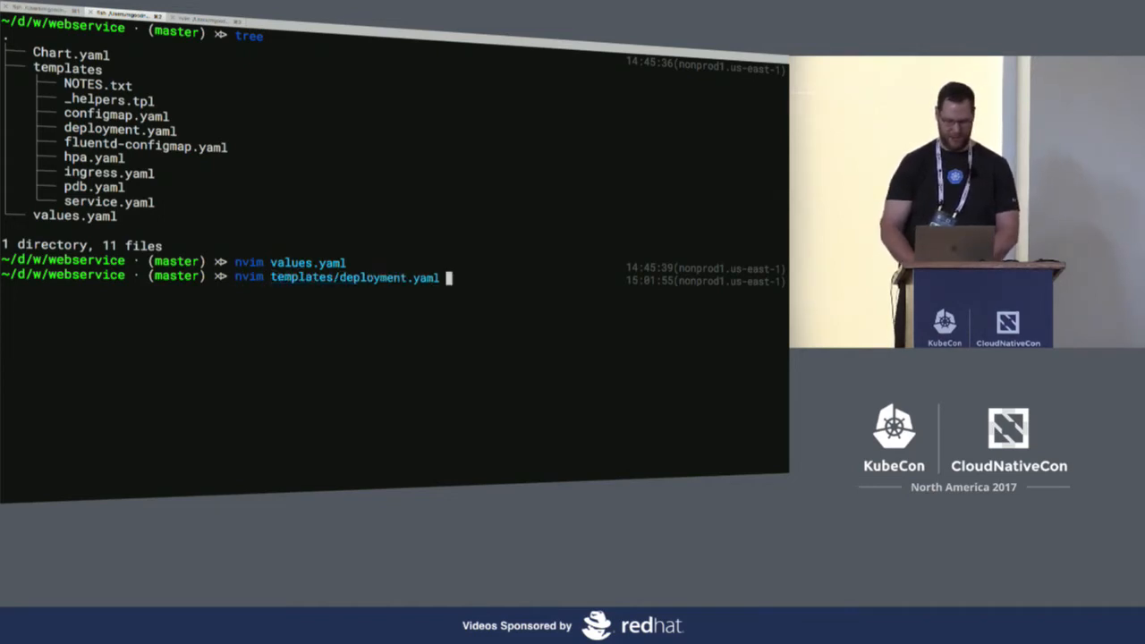
- Open templates/deployment.yaml and scroll down to the annotations and init-container section
{"action": "key", "text": "Return"}
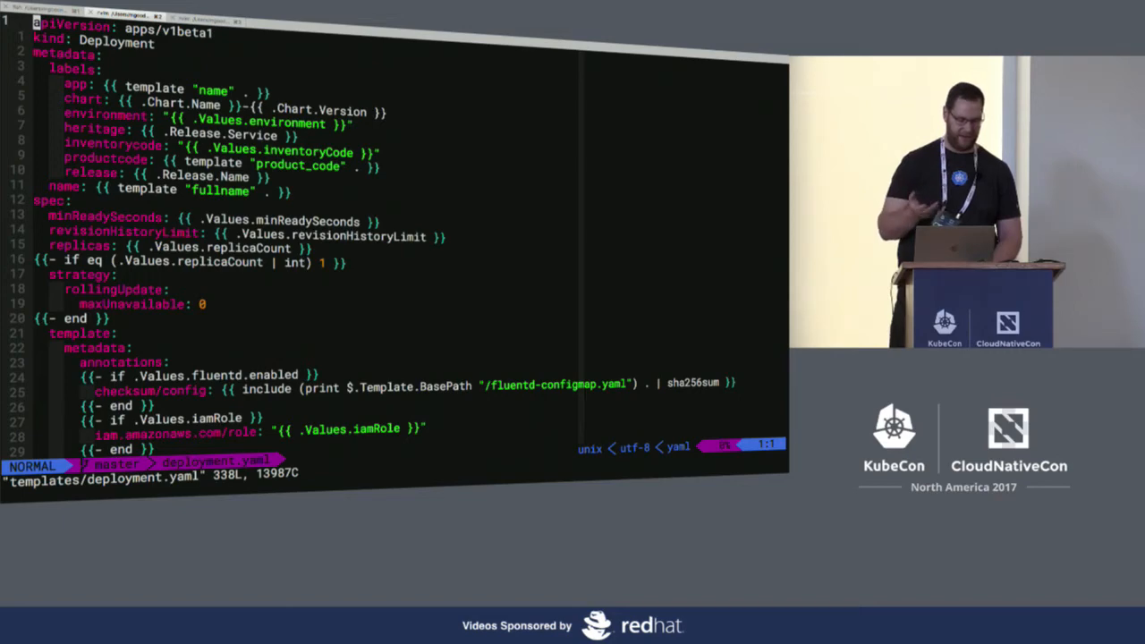
{"action": "scroll", "scroll_direction": "down", "scroll_amount": 3}
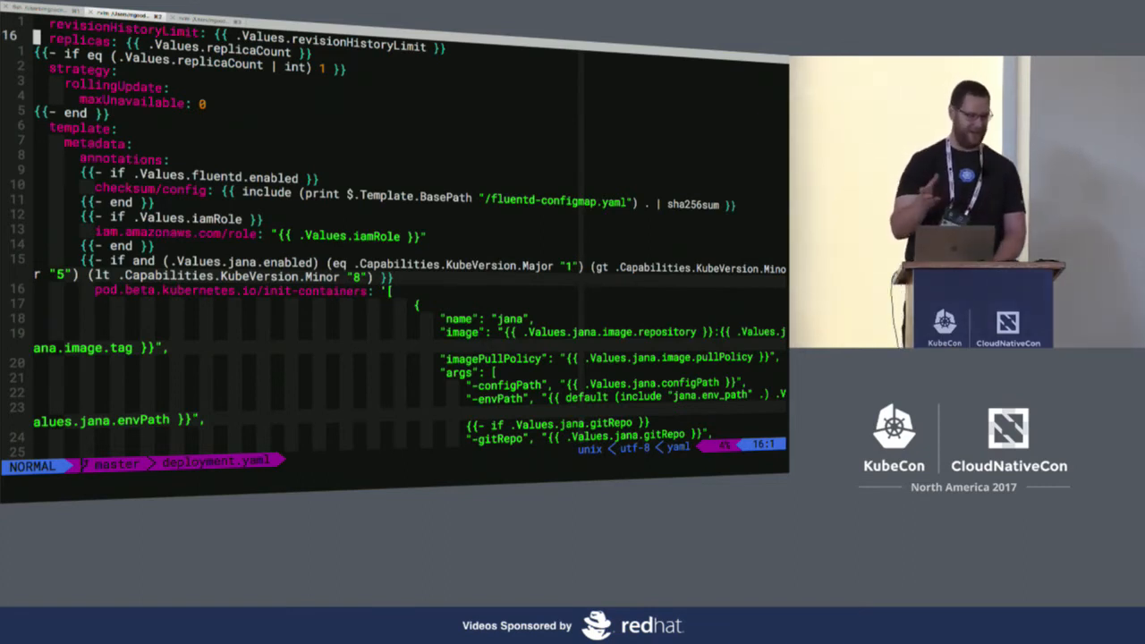
{"action": "scroll", "scroll_direction": "down", "scroll_amount": 3}
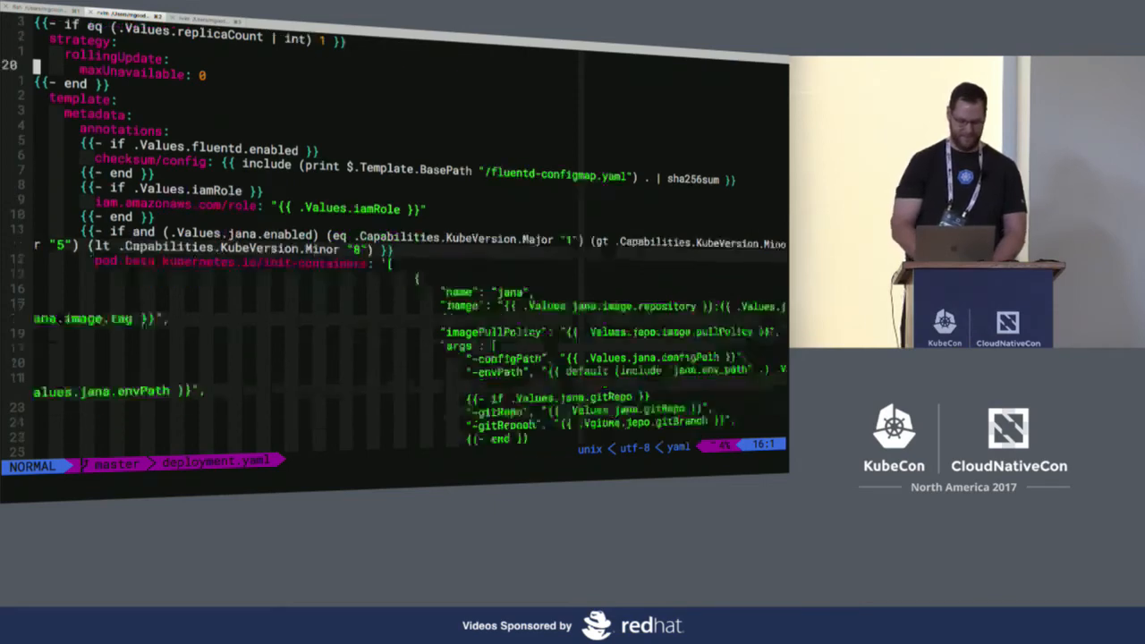
{"action": "scroll", "scroll_direction": "down", "scroll_amount": 3}
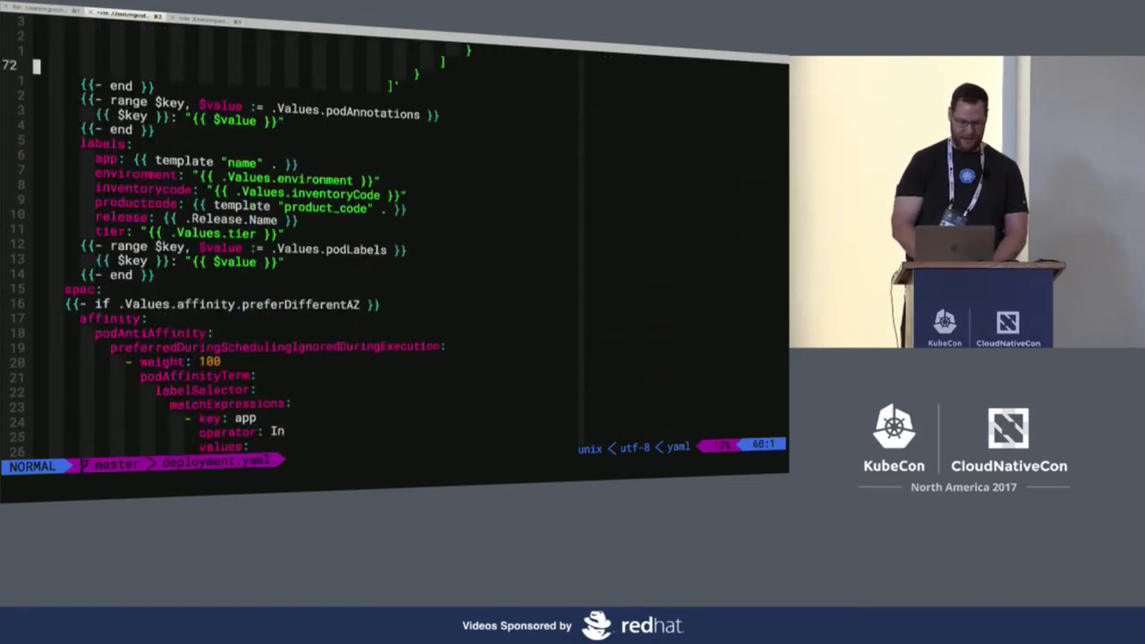
{"action": "scroll", "scroll_direction": "down", "scroll_amount": 3}
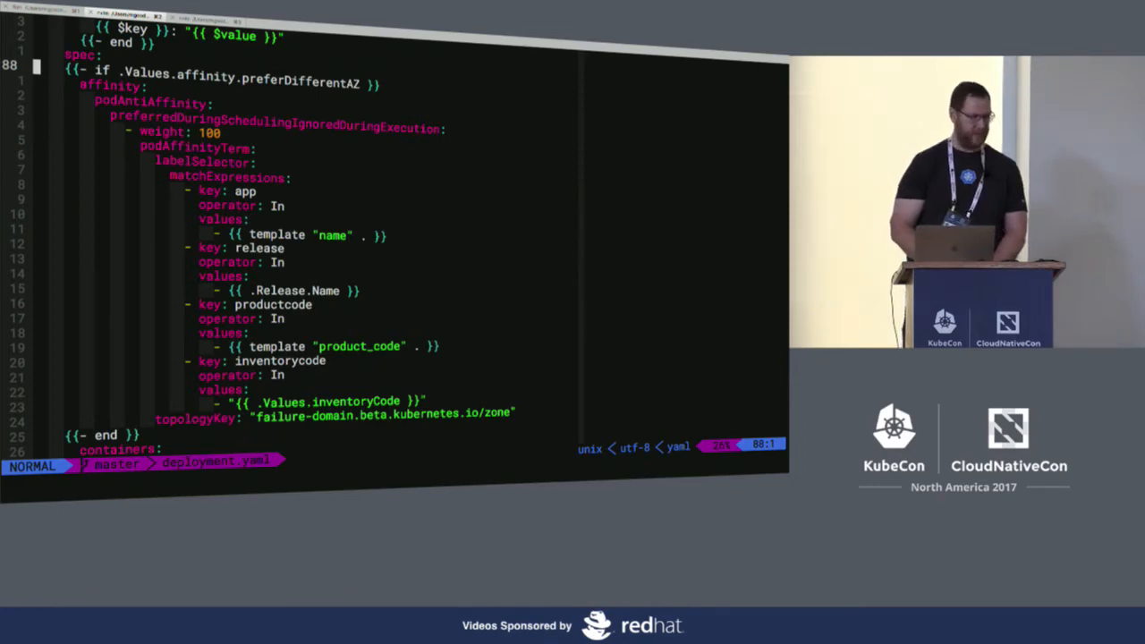
{"action": "scroll", "scroll_direction": "down", "scroll_amount": 3}
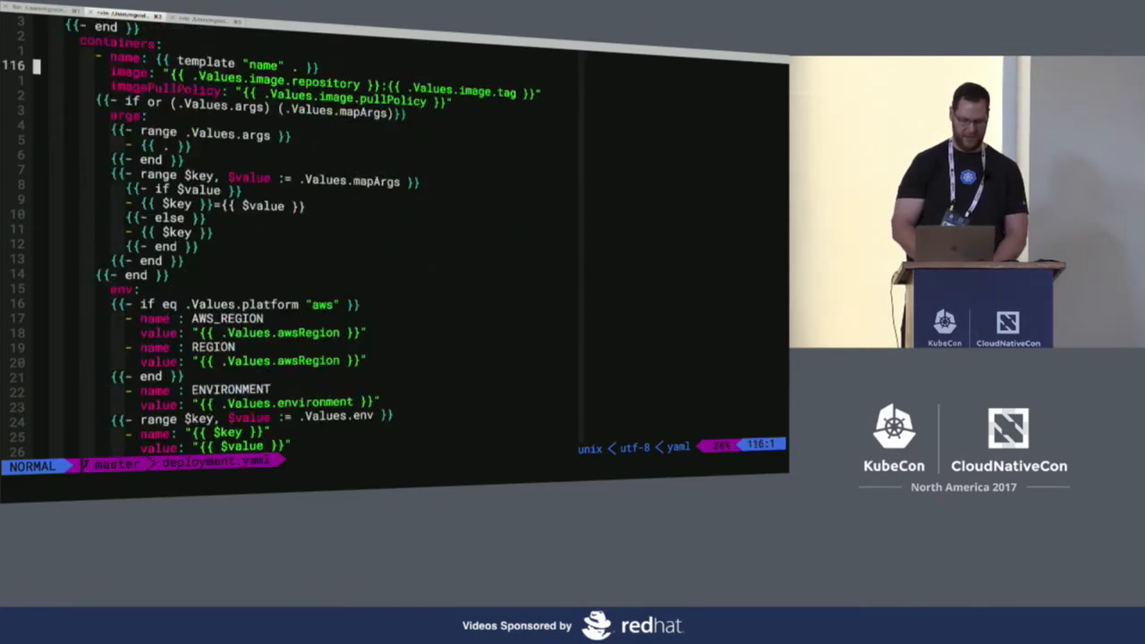
{"action": "scroll", "scroll_direction": "down", "scroll_amount": 3}
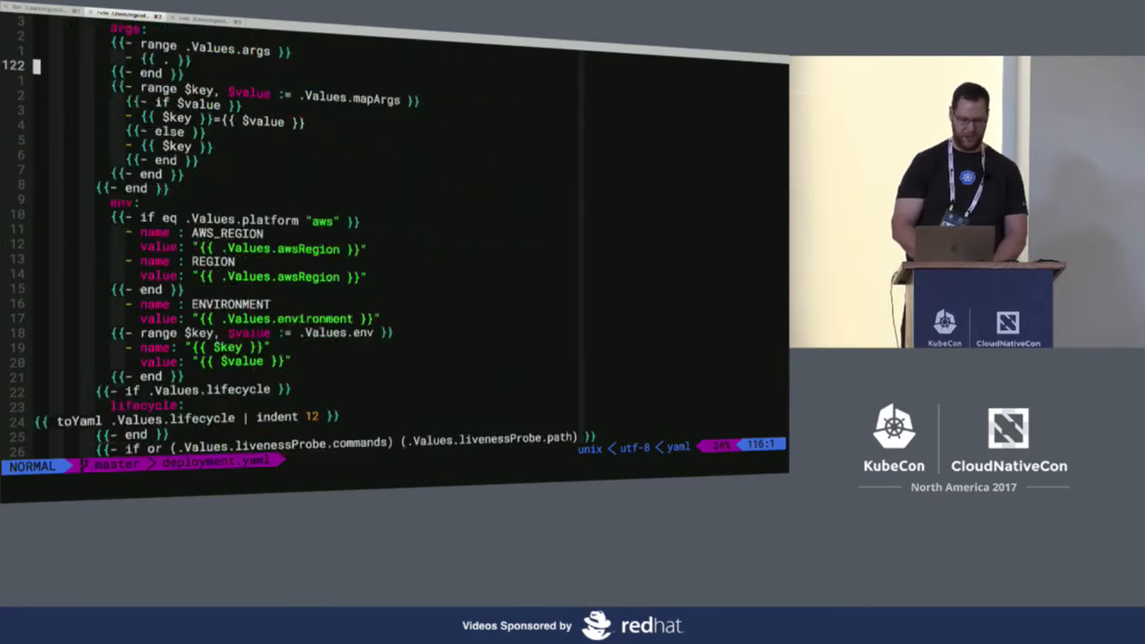
{"action": "scroll", "scroll_direction": "down", "scroll_amount": 3}
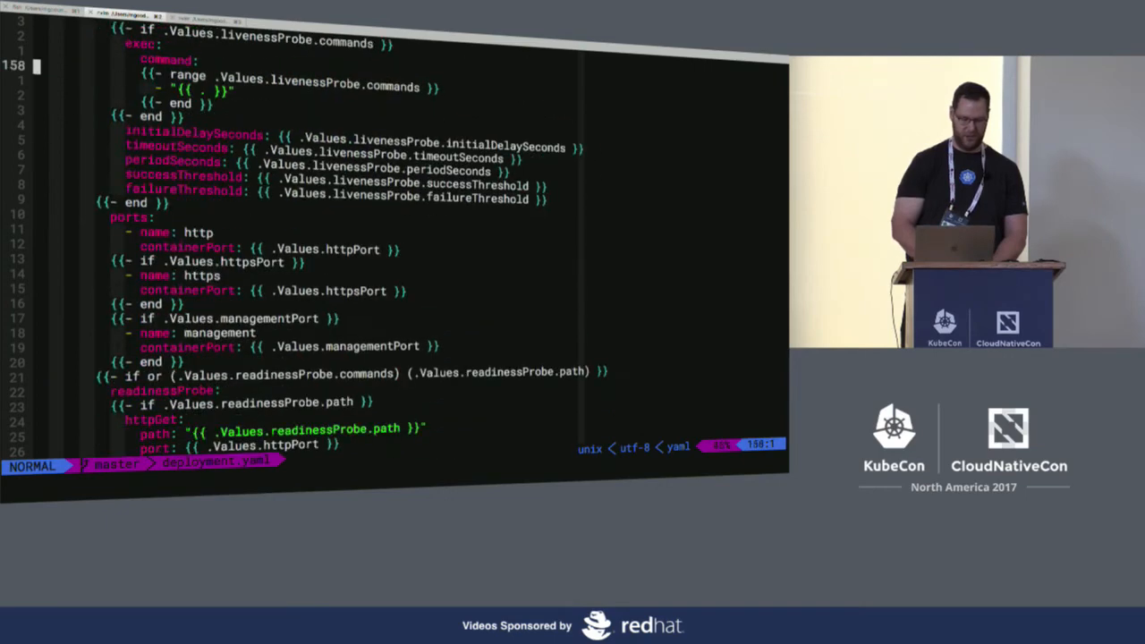
{"action": "scroll", "scroll_direction": "down", "scroll_amount": 3}
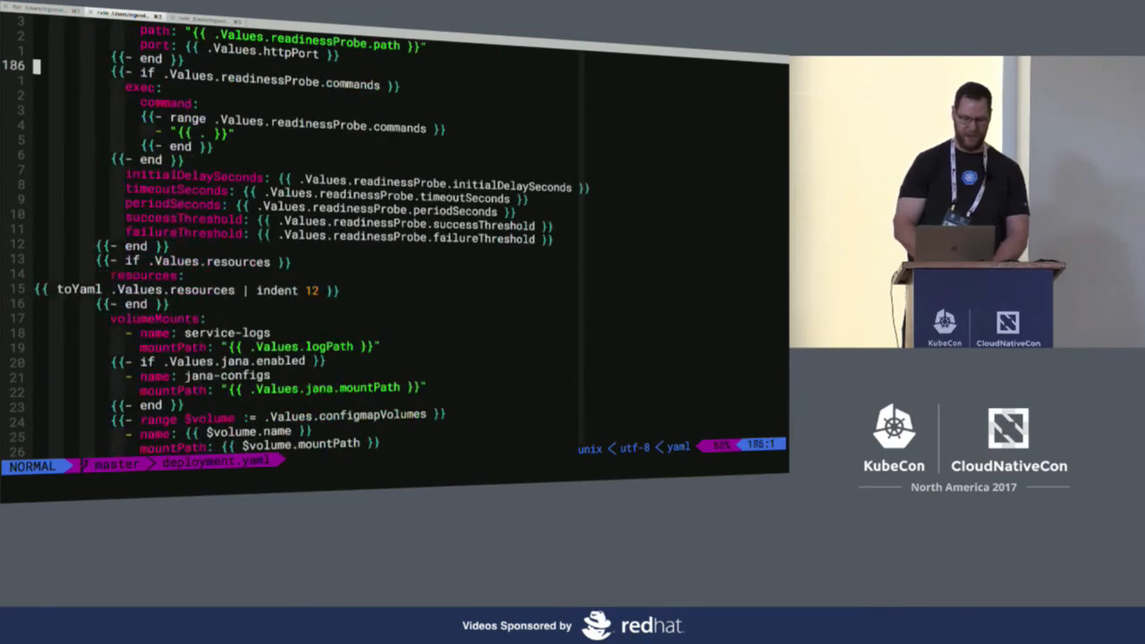
- Scroll past the jaeger, fluentd, splunk and jana sidecars to the volumes block
{"action": "scroll", "scroll_direction": "down", "scroll_amount": 3}
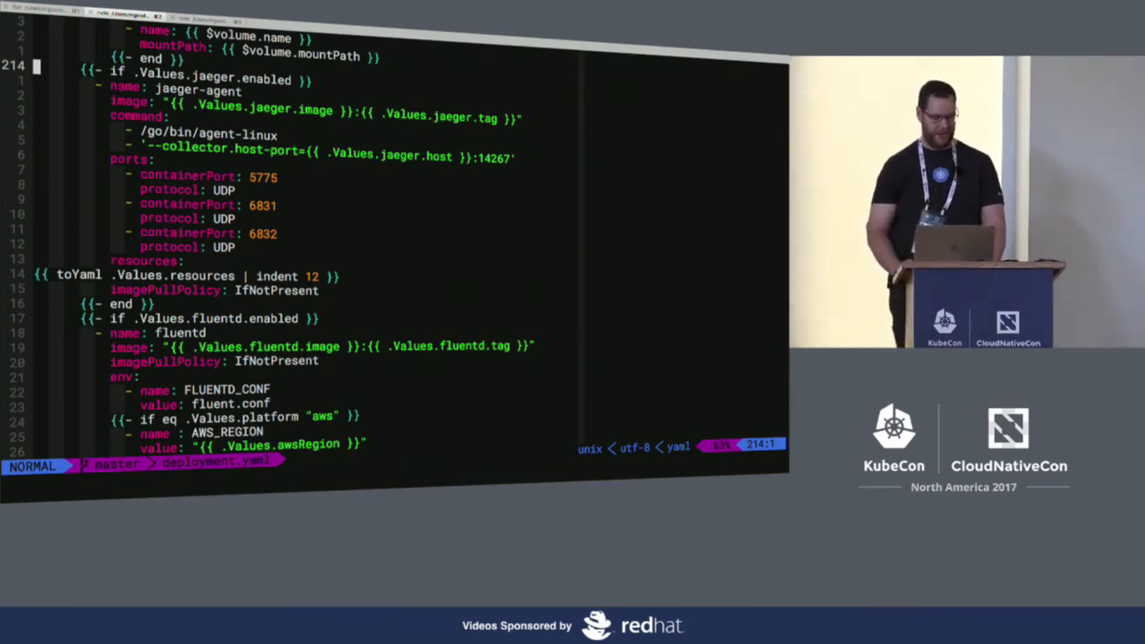
{"action": "scroll", "scroll_direction": "down", "scroll_amount": 3}
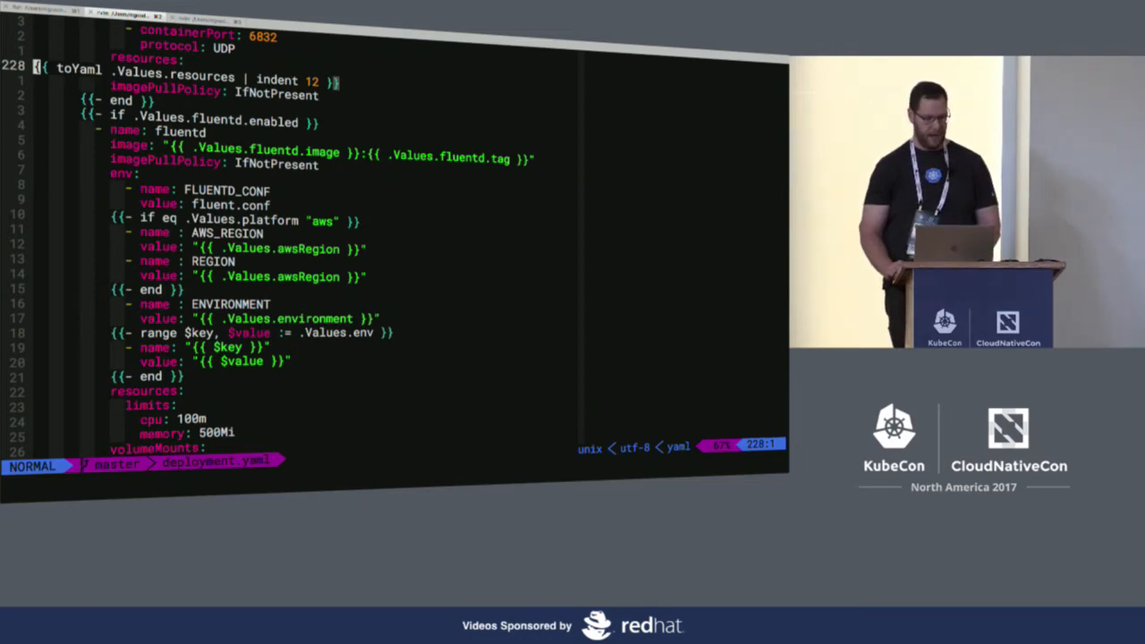
{"action": "scroll", "scroll_direction": "down", "scroll_amount": 3}
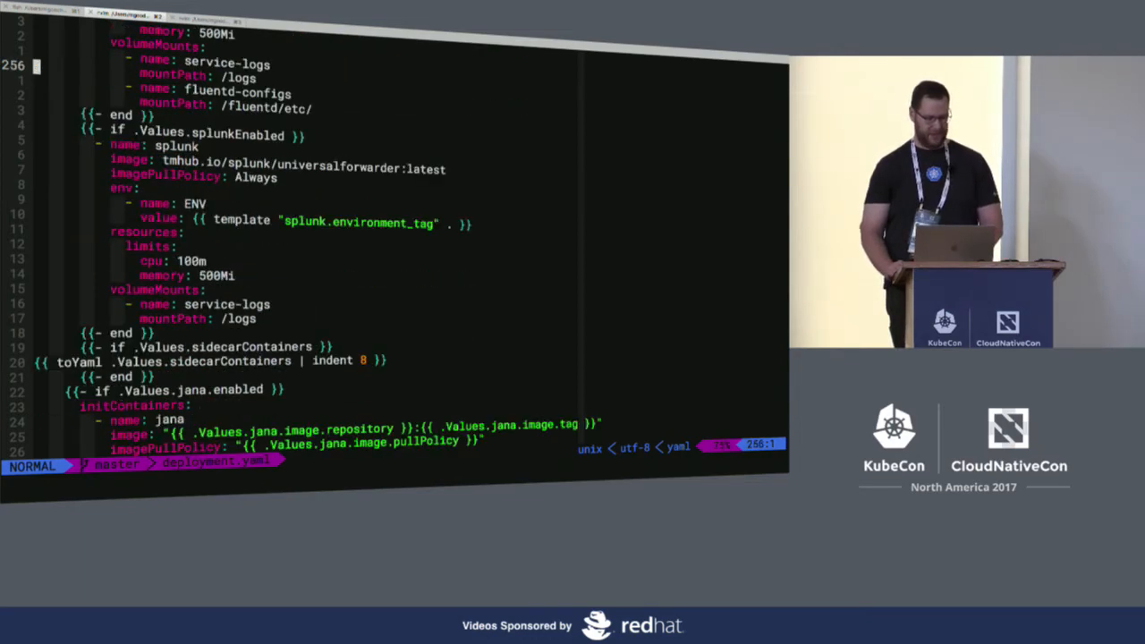
{"action": "scroll", "scroll_direction": "down", "scroll_amount": 3}
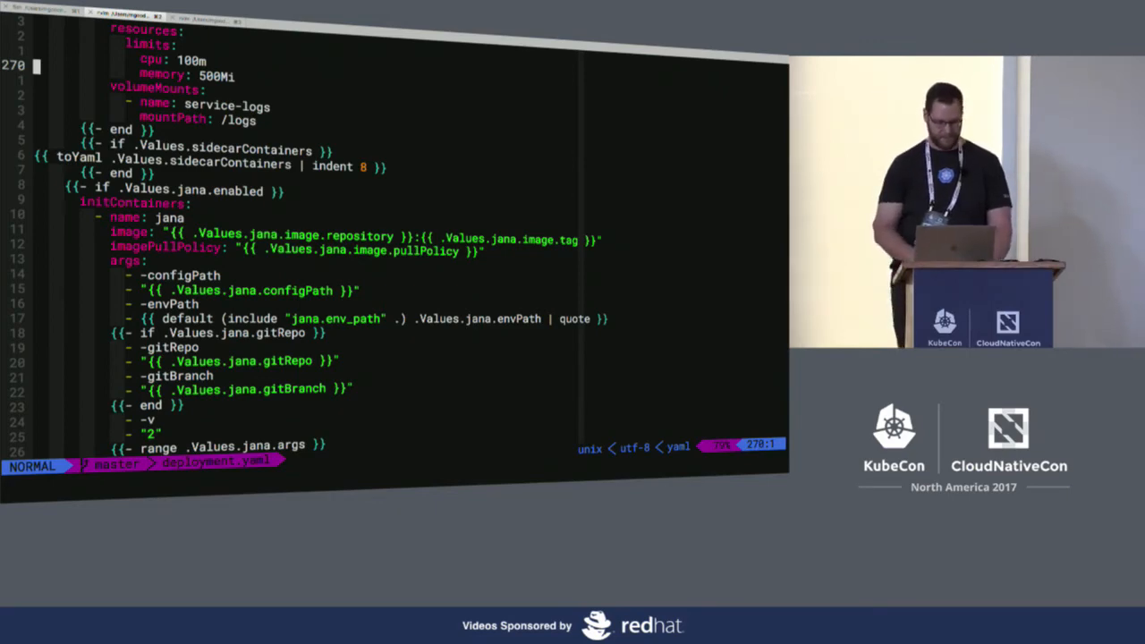
{"action": "scroll", "scroll_direction": "down", "scroll_amount": 3}
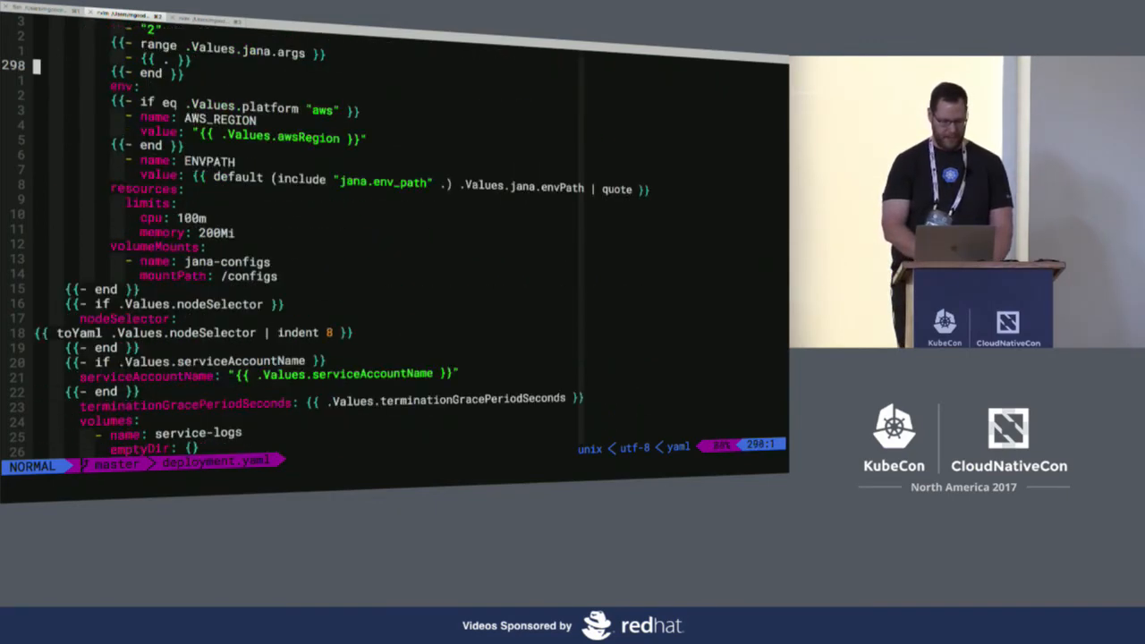
{"action": "scroll", "scroll_direction": "down", "scroll_amount": 3}
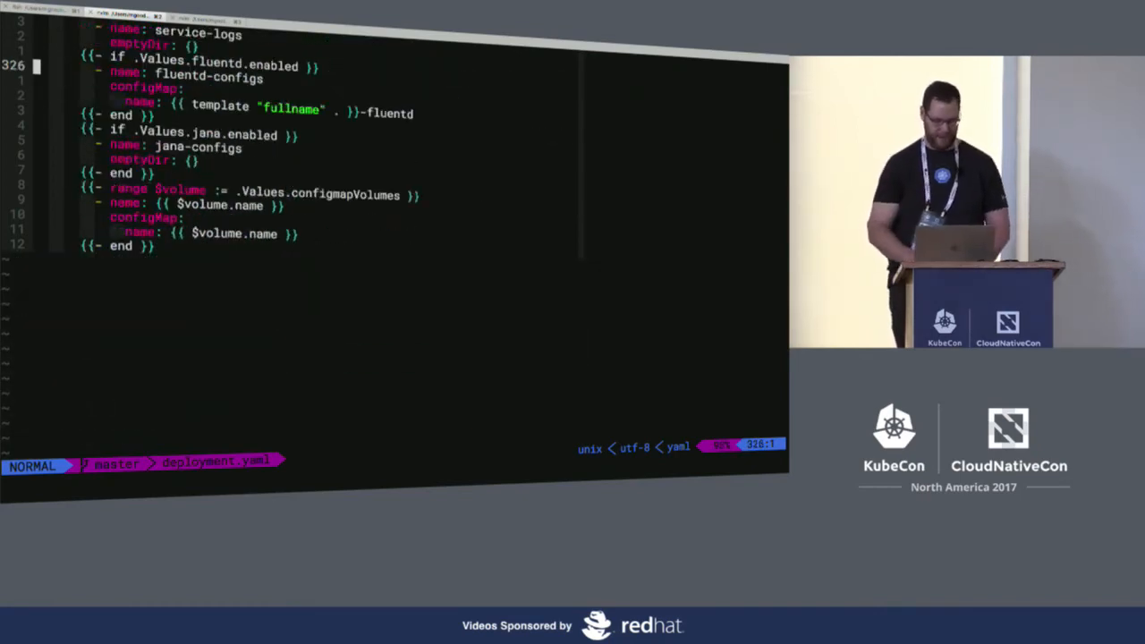
- Quit deployment.yaml with :q and open templates/service.yaml in nvim
{"action": "type", "text": ":q"}
{"action": "type", "text": "nvim"}
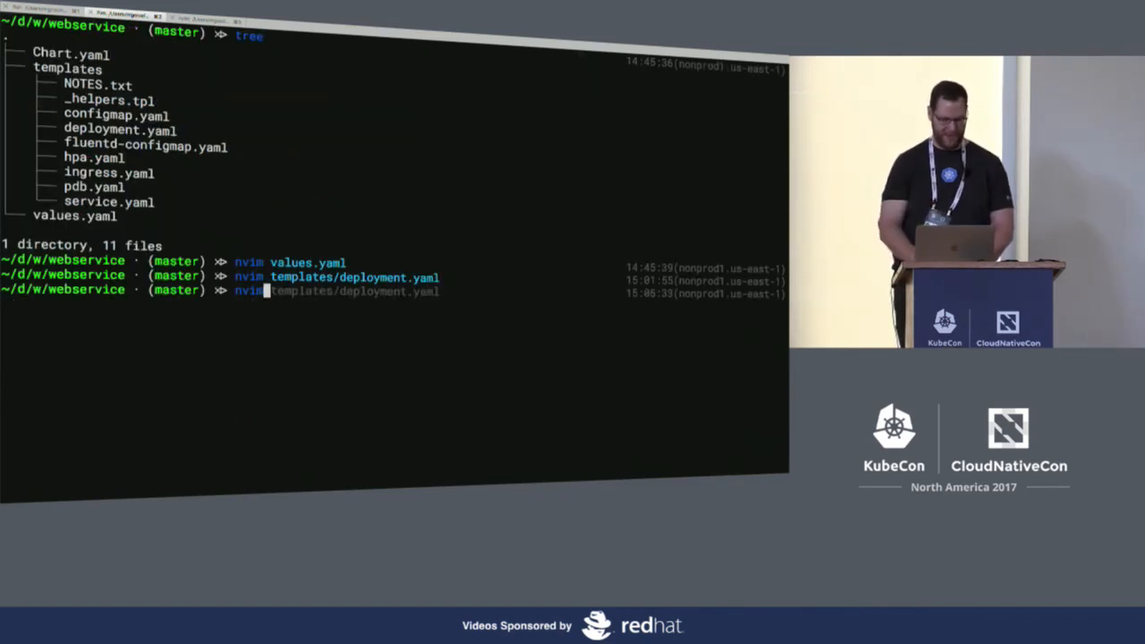
{"action": "type", "text": "templates/service.yaml"}
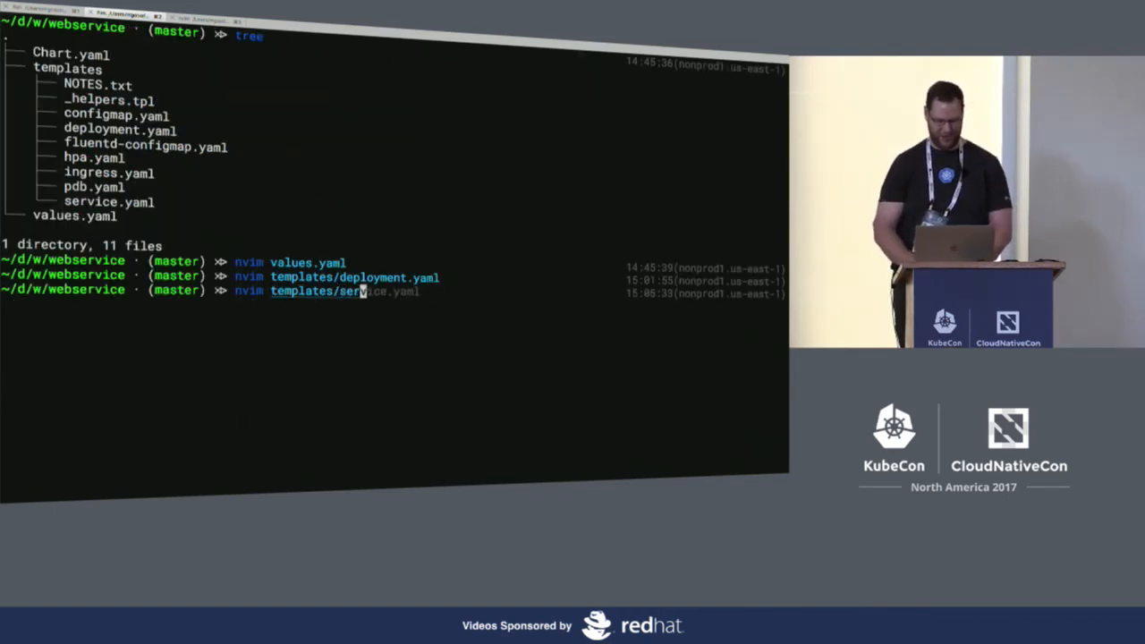
{"action": "key", "text": "Return"}
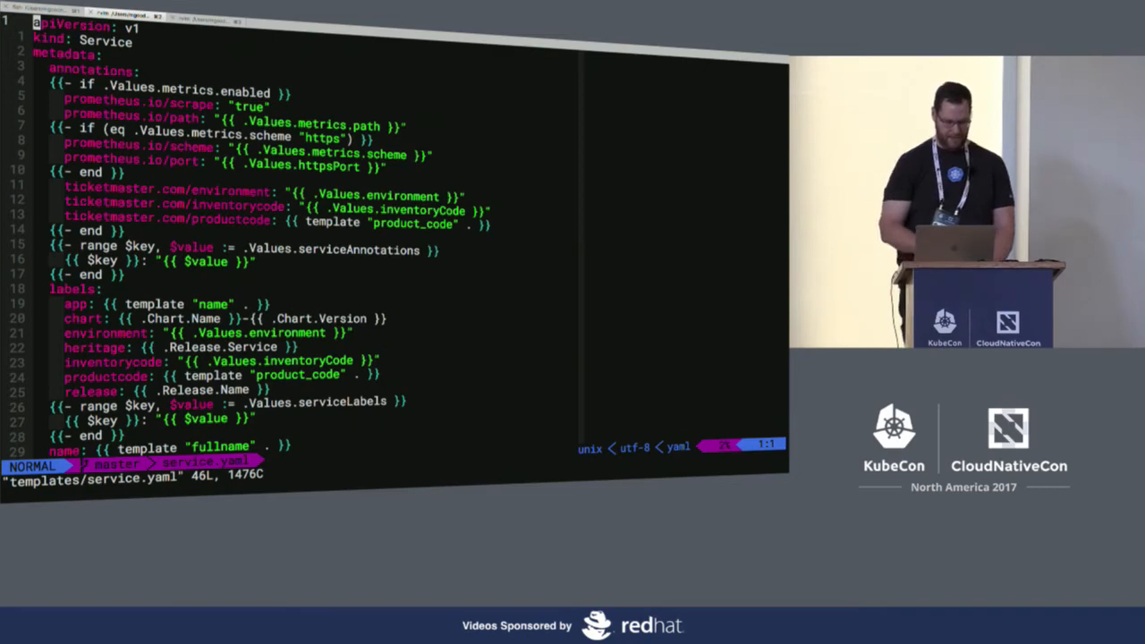
- Scroll through service.yaml to review its ports and selector
{"action": "scroll", "scroll_direction": "down", "scroll_amount": 3}
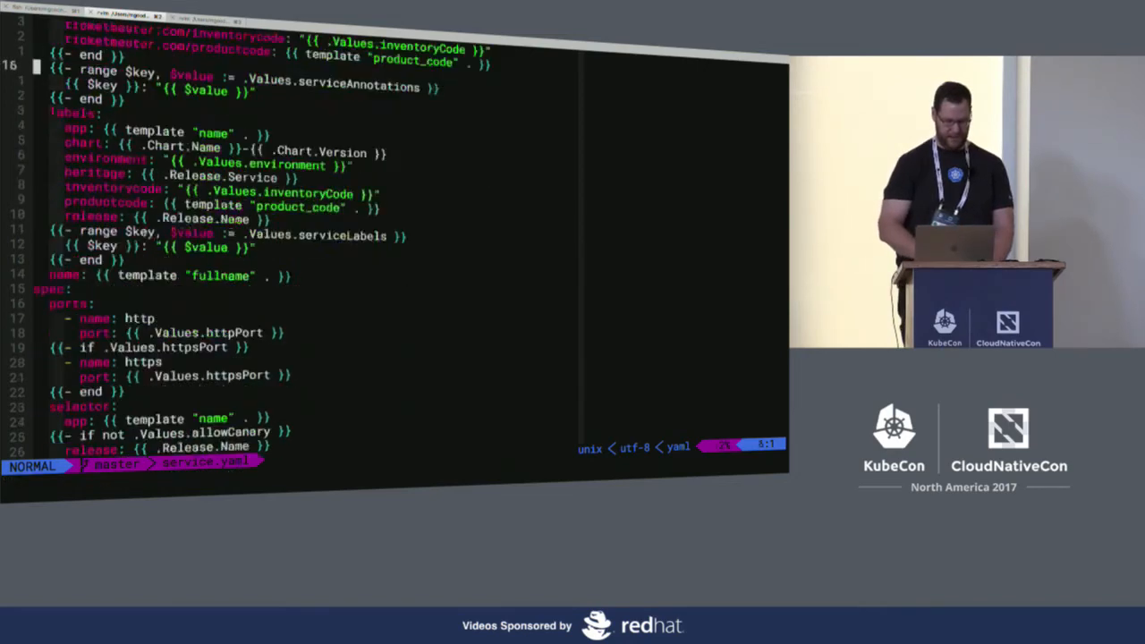
{"action": "scroll", "scroll_direction": "down", "scroll_amount": 3}
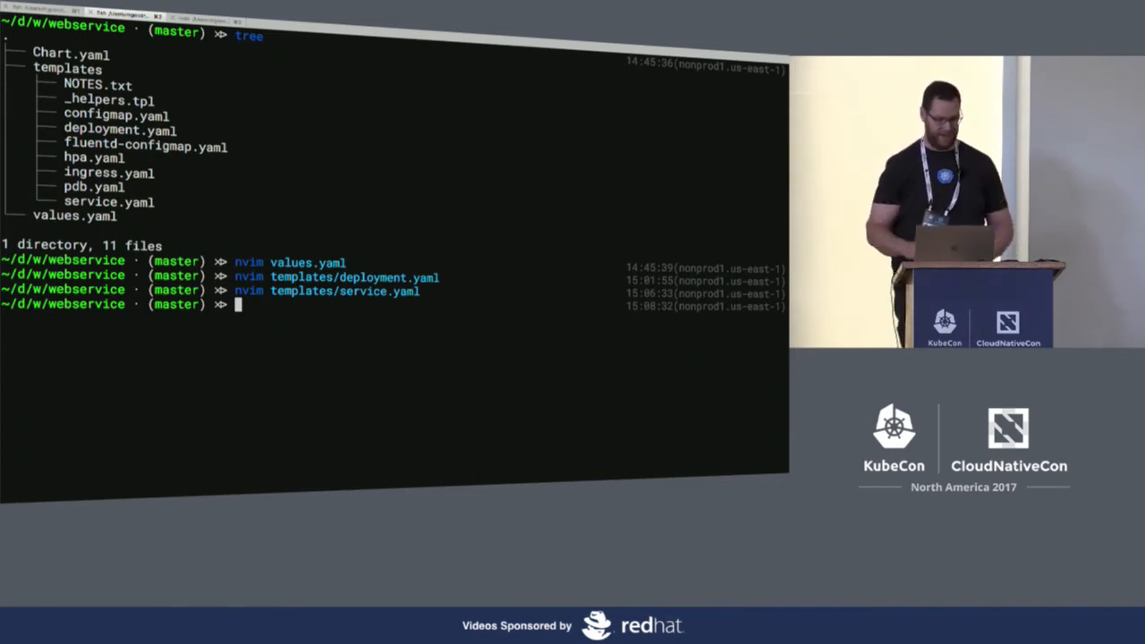
- Change the recalled nvim command's path to templates/ingress.yaml and run it
{"action": "type", "text": "nvim templates/service.yaml"}
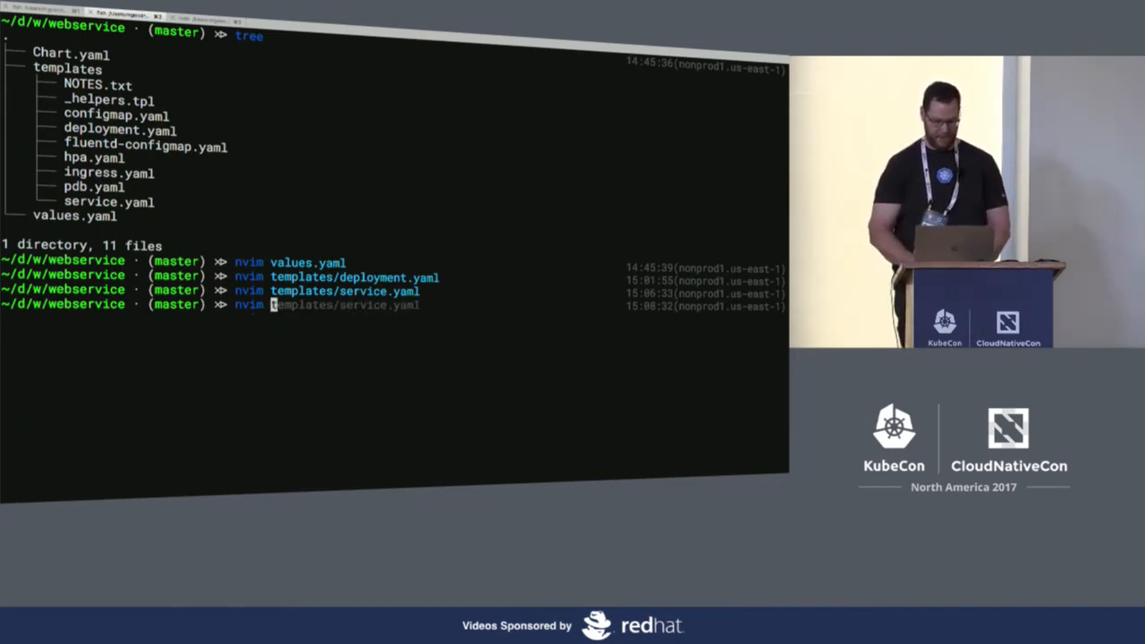
{"action": "type", "text": "templates/ingress.yaml"}
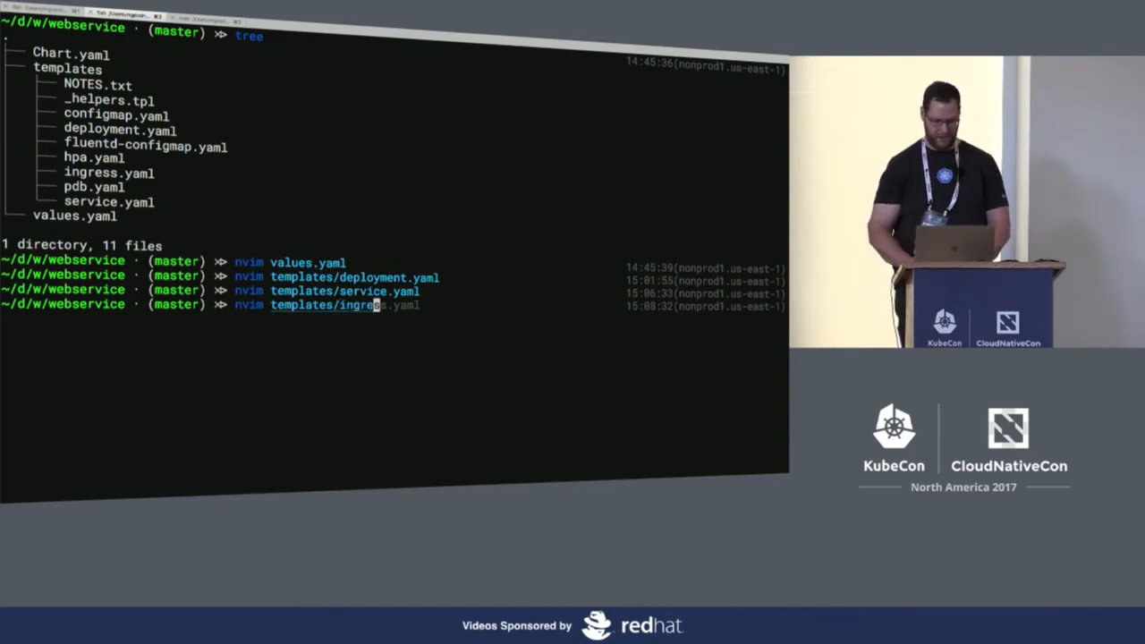
{"action": "key", "text": "Return"}
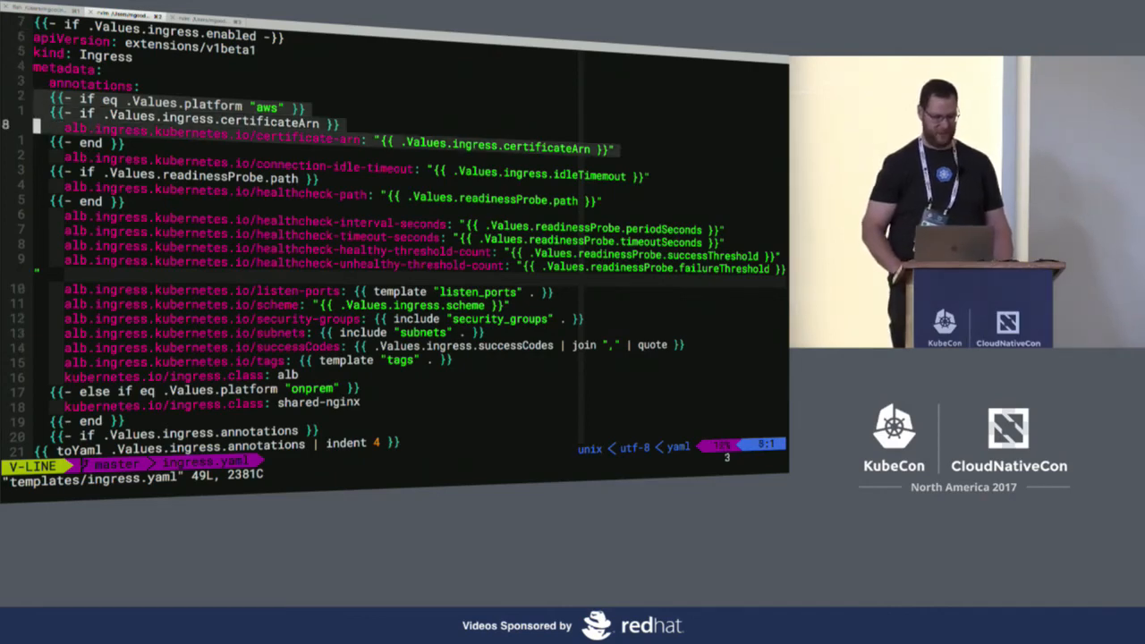
{"action": "key", "text": "Escape"}
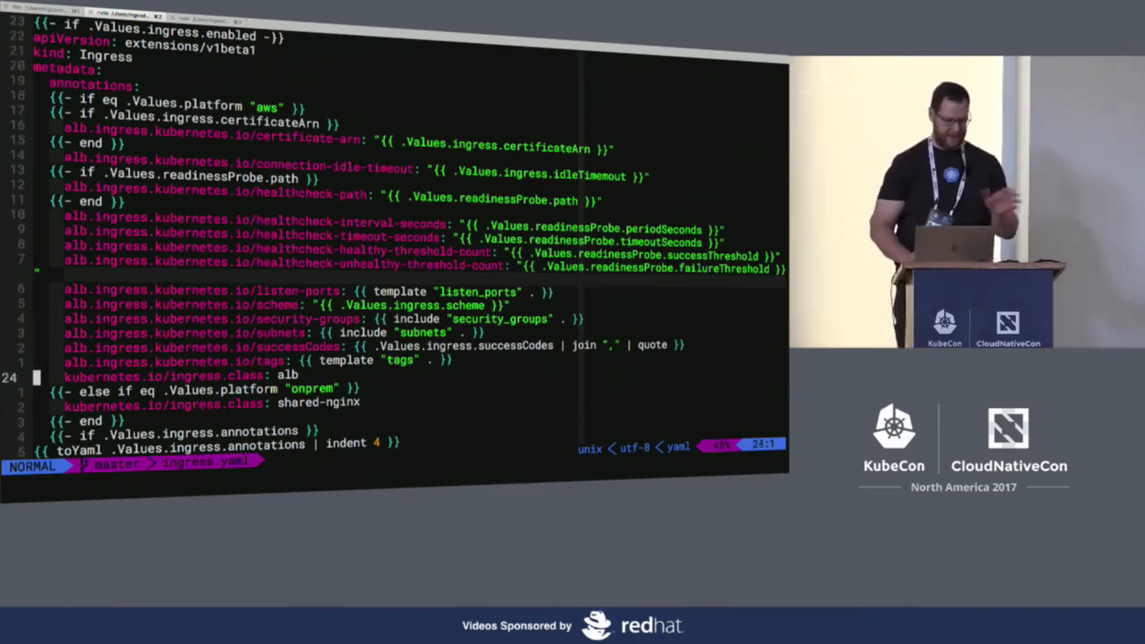
{"action": "key", "text": "j"}
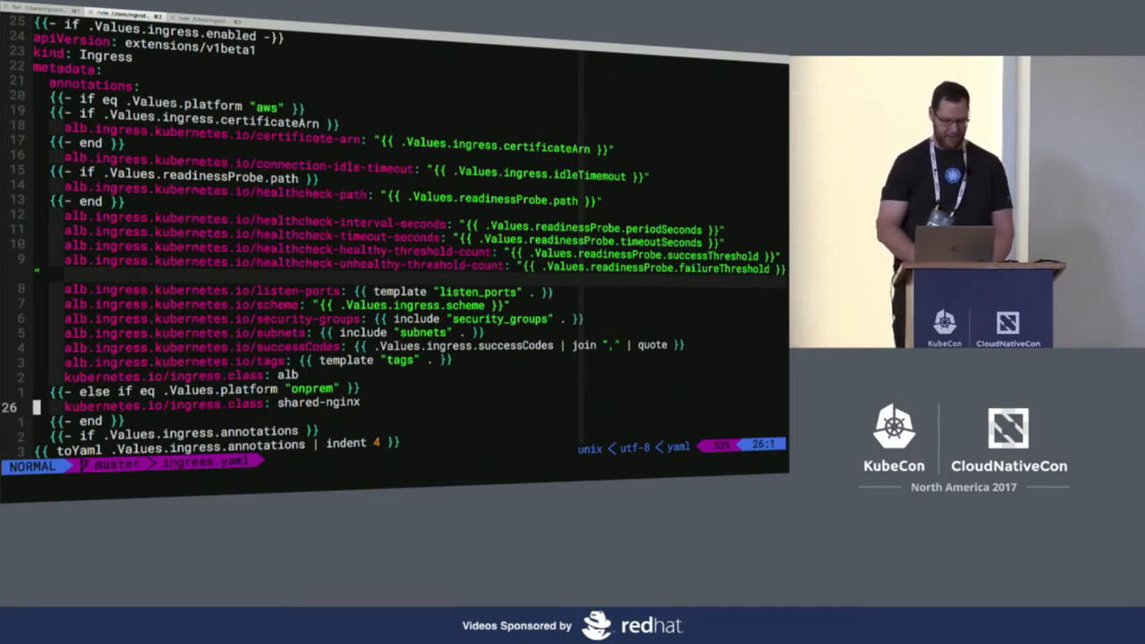
- Scroll ingress.yaml down to the spec rules with host, path and backend service
{"action": "scroll", "scroll_direction": "down", "scroll_amount": 3}
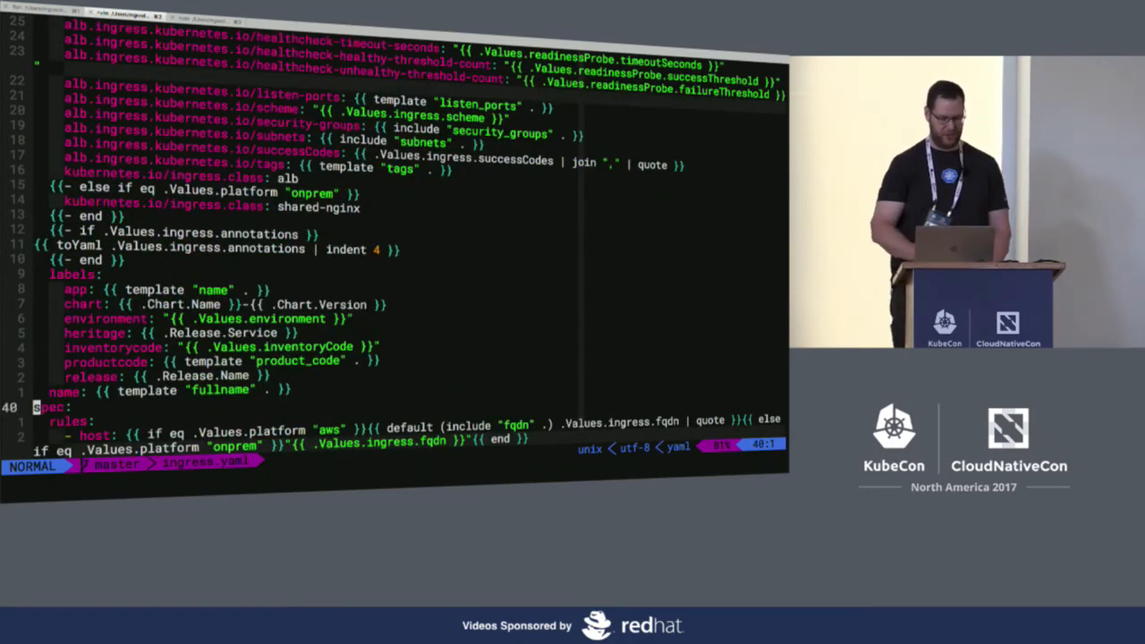
{"action": "scroll", "scroll_direction": "down", "scroll_amount": 3}
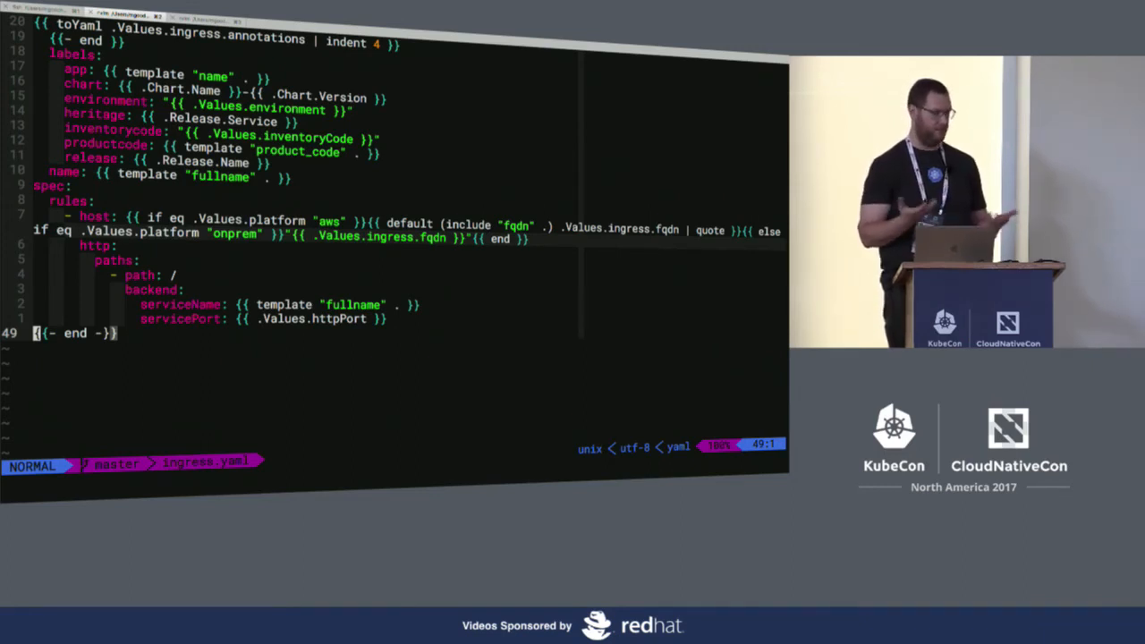
- Quit Neovim from the ingress template with :q, back to the zsh prompt
{"action": "type", "text": ":q"}
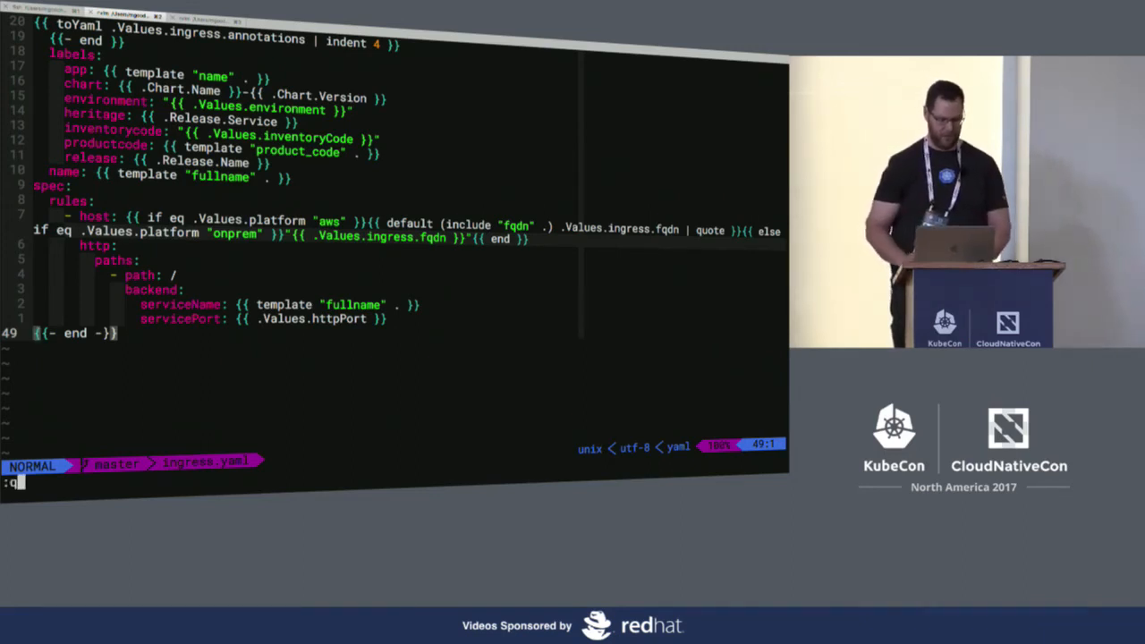
{"action": "key", "text": "Return"}
{"action": "type", "text": "nvim "}
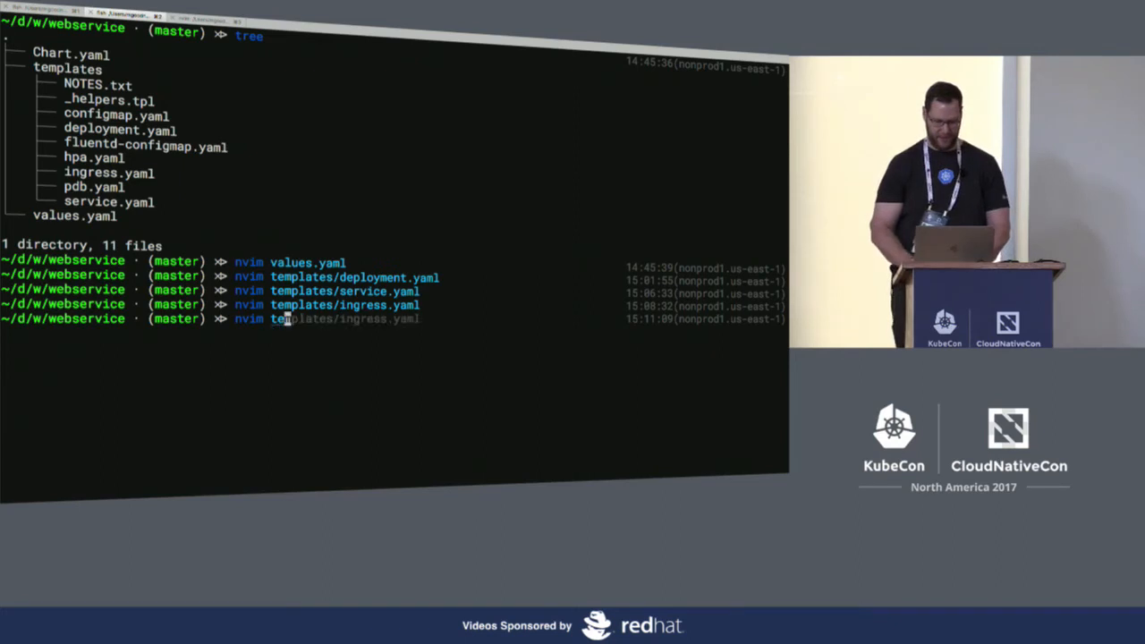
- Open templates/hpa.yaml and read down to the maxReplicas and CPU utilization target lines
{"action": "type", "text": "templates/hpa.yaml"}
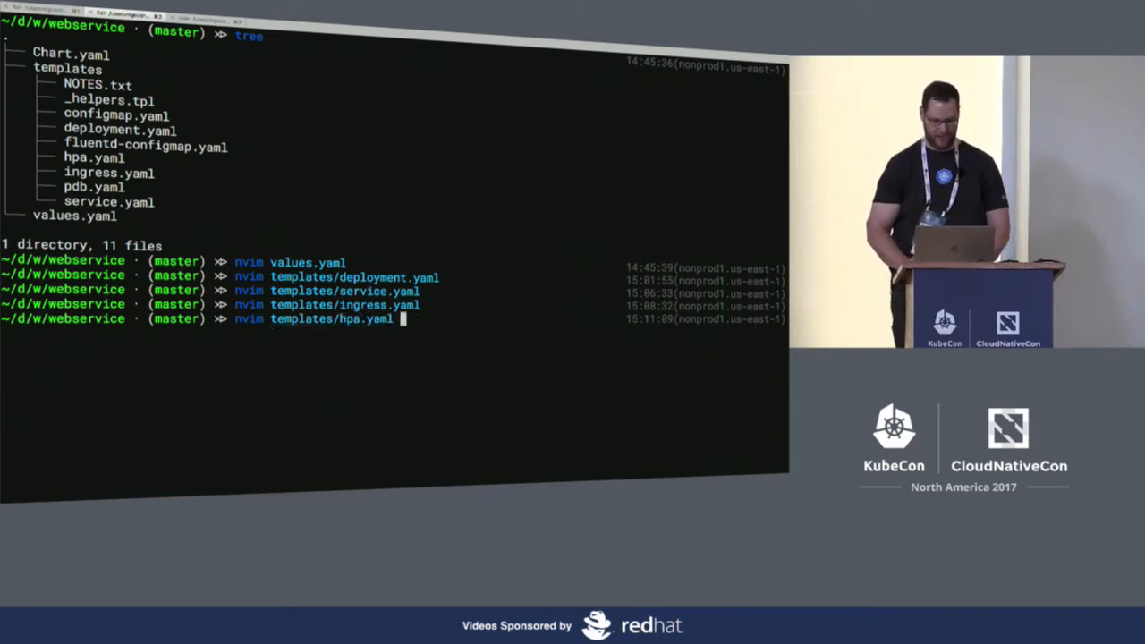
{"action": "key", "text": "Return"}
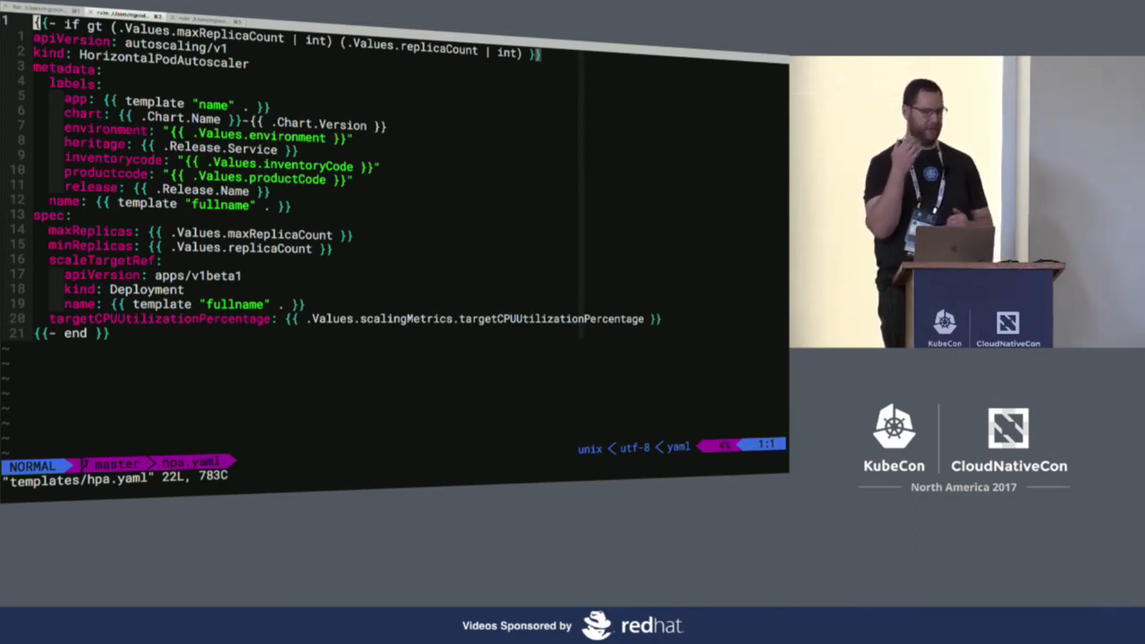
{"action": "key", "text": "j"}
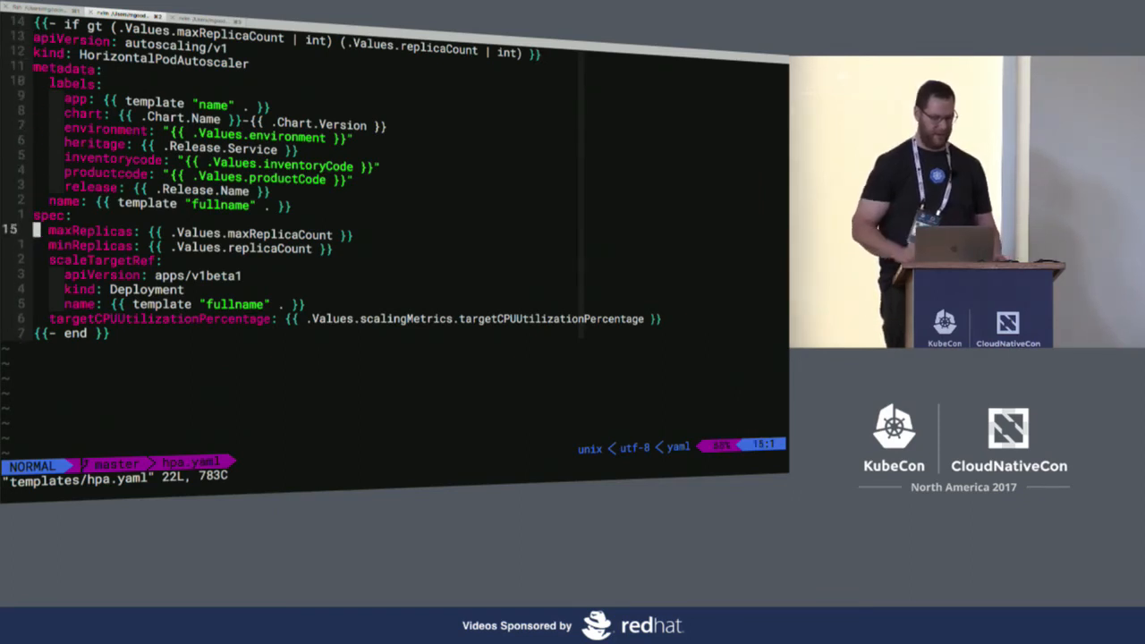
{"action": "key", "text": "j"}
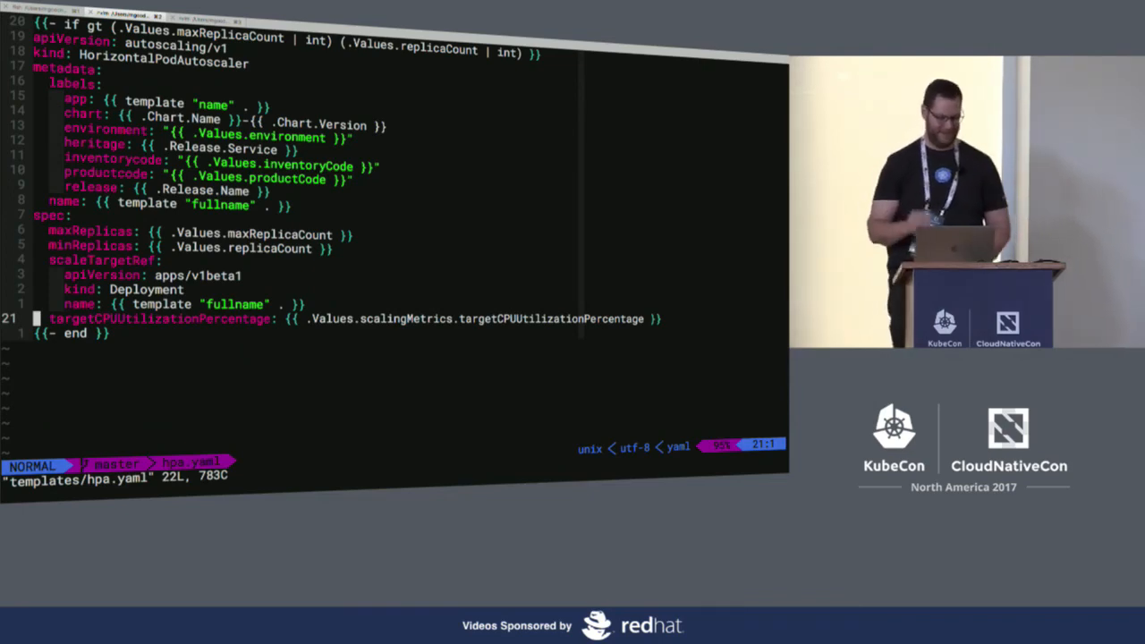
- Quit the hpa template and launch nvim on templates/hpa.yaml again from the shell
{"action": "type", "text": ":q"}
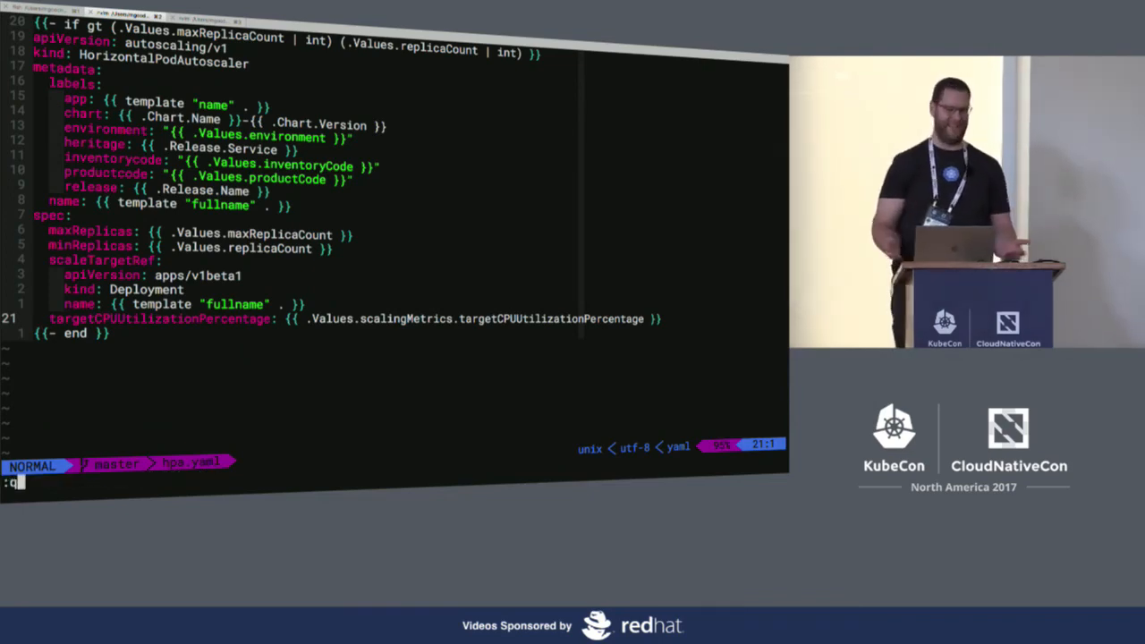
{"action": "key", "text": "Return"}
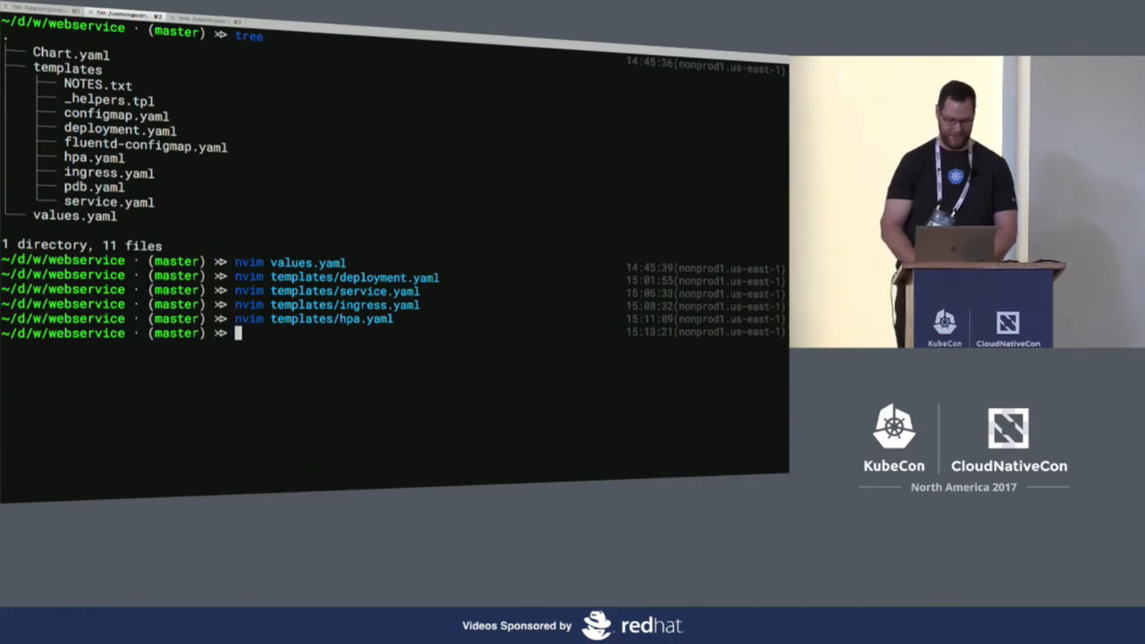
{"action": "type", "text": "nvim templates/hpa.yaml"}
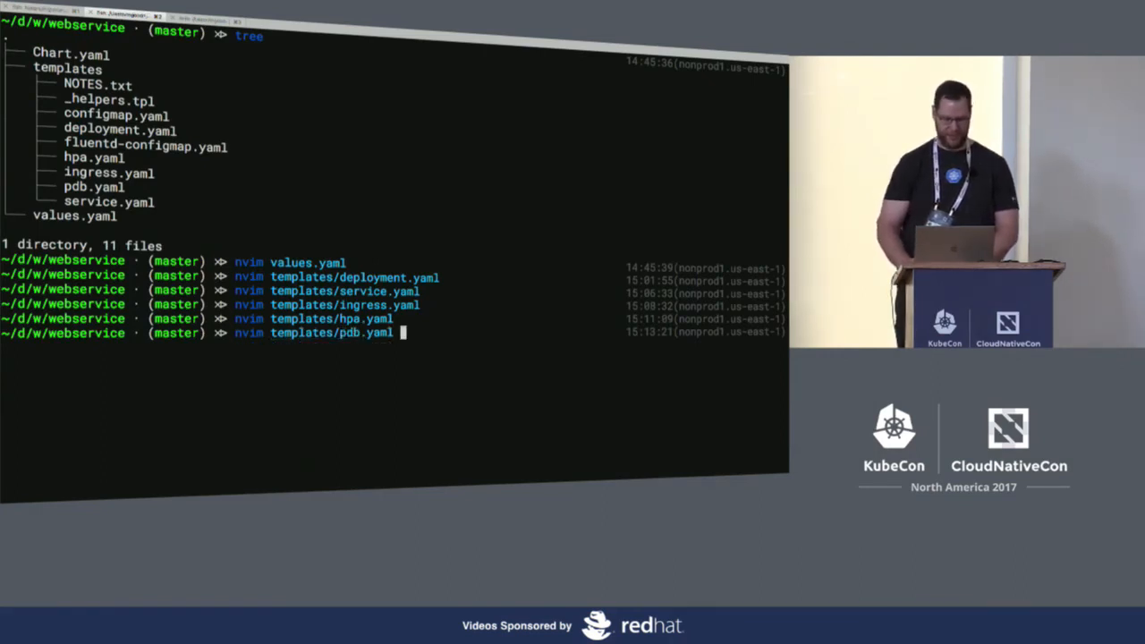
{"action": "key", "text": "Return"}
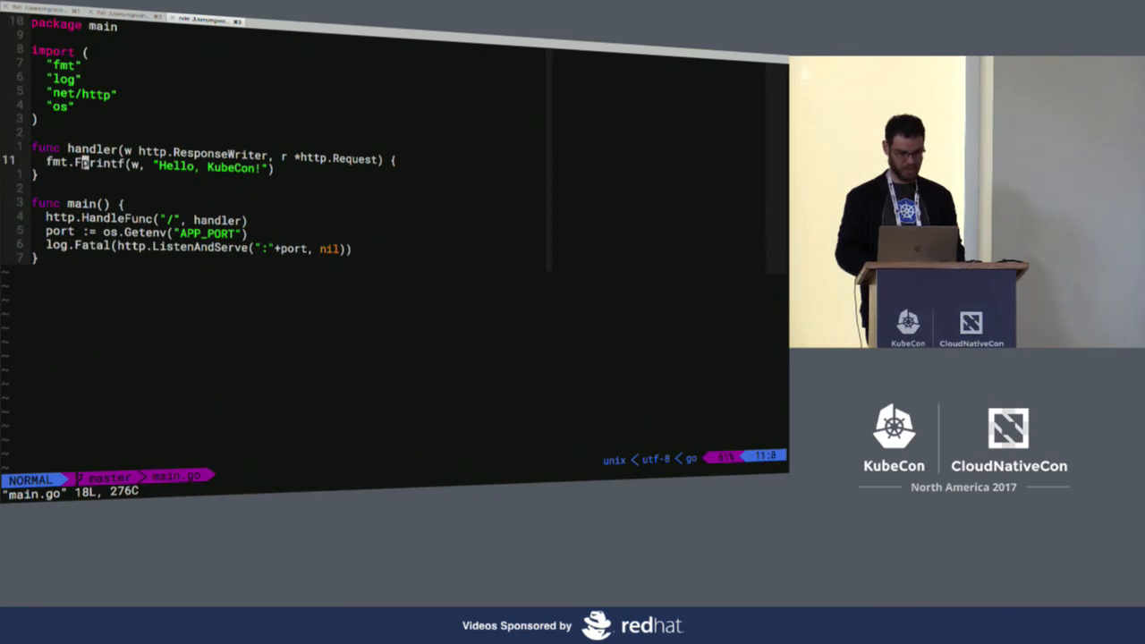
- Quit main.go without saving with :q! and open hello_test.go
{"action": "type", "text": ":q!"}
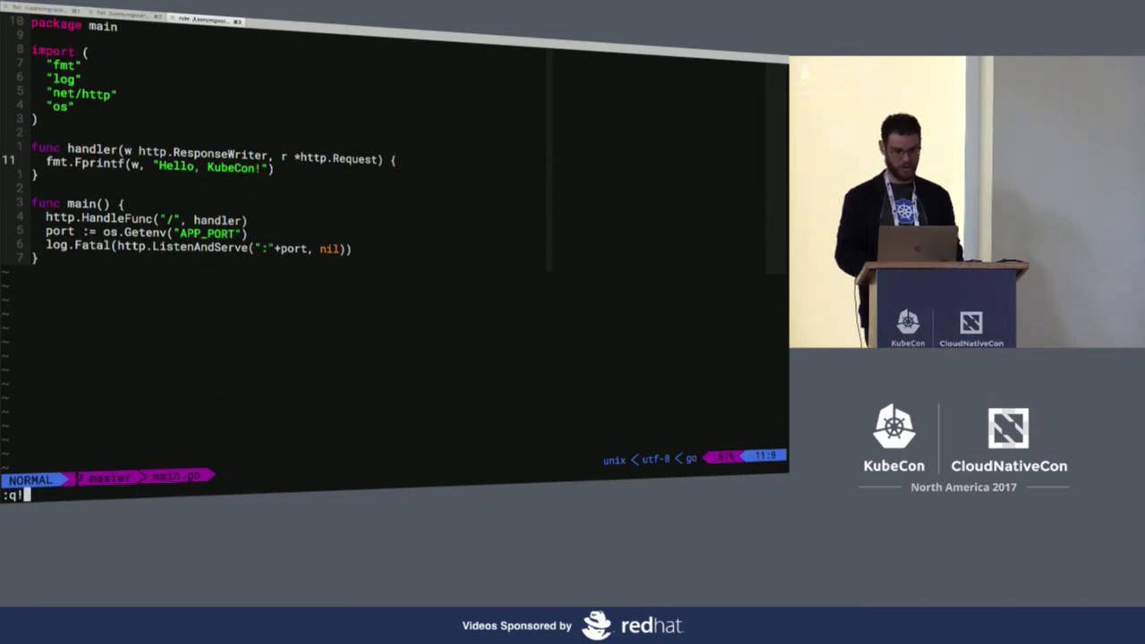
{"action": "key", "text": "Return"}
{"action": "type", "text": "vim hello_h"}
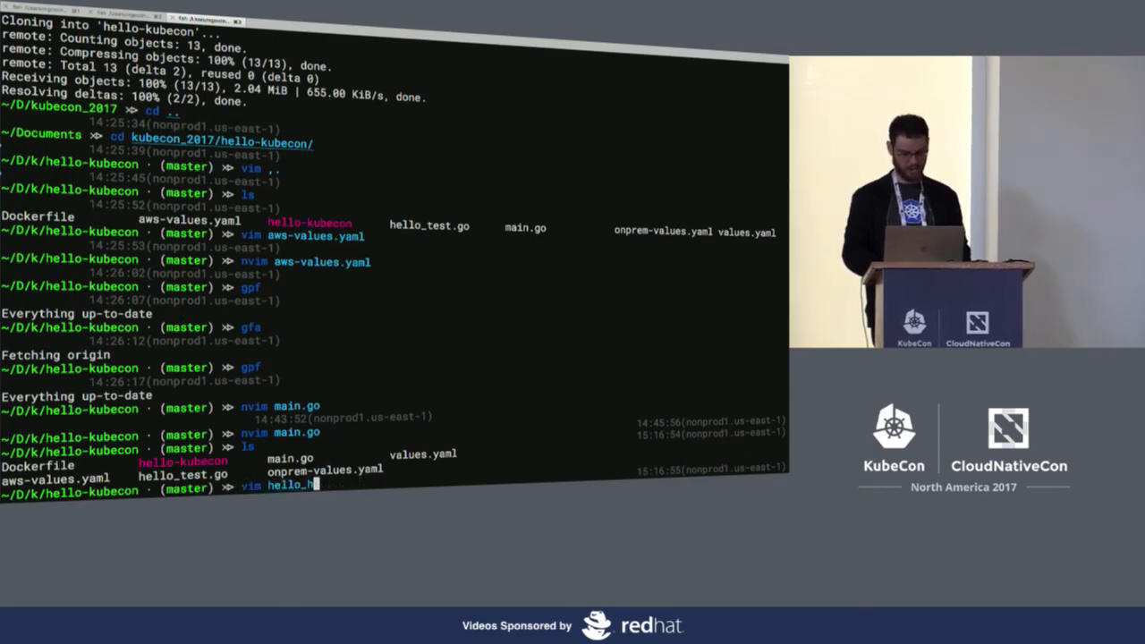
{"action": "key", "text": "Return"}
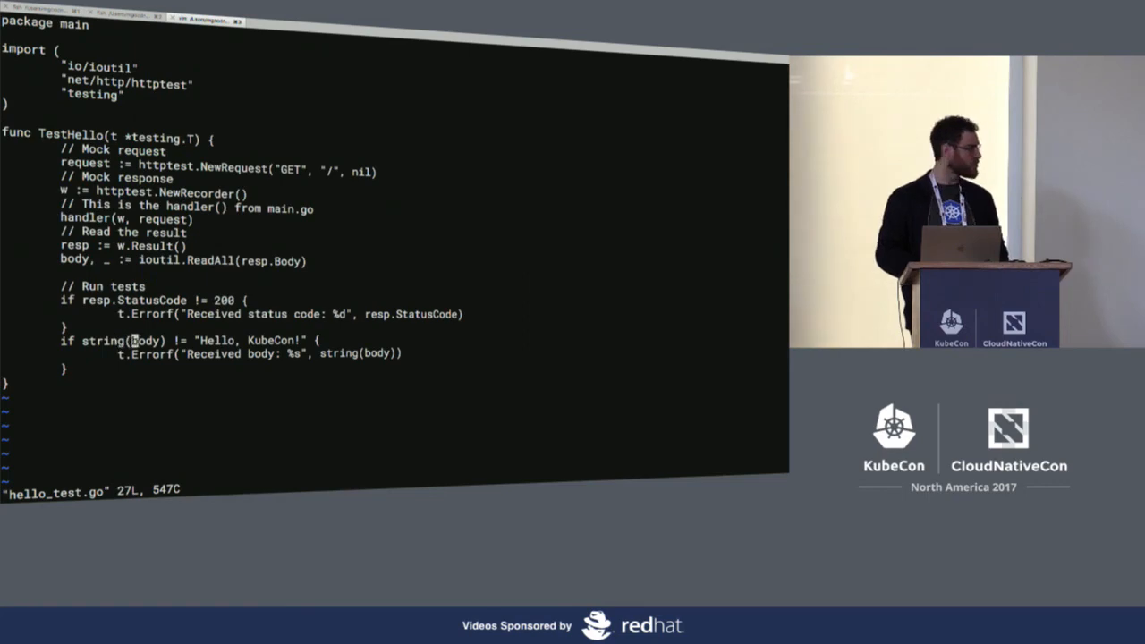
- Quit hello_test.go without saving and open values.yaml in vim
{"action": "type", "text": ":qq!"}
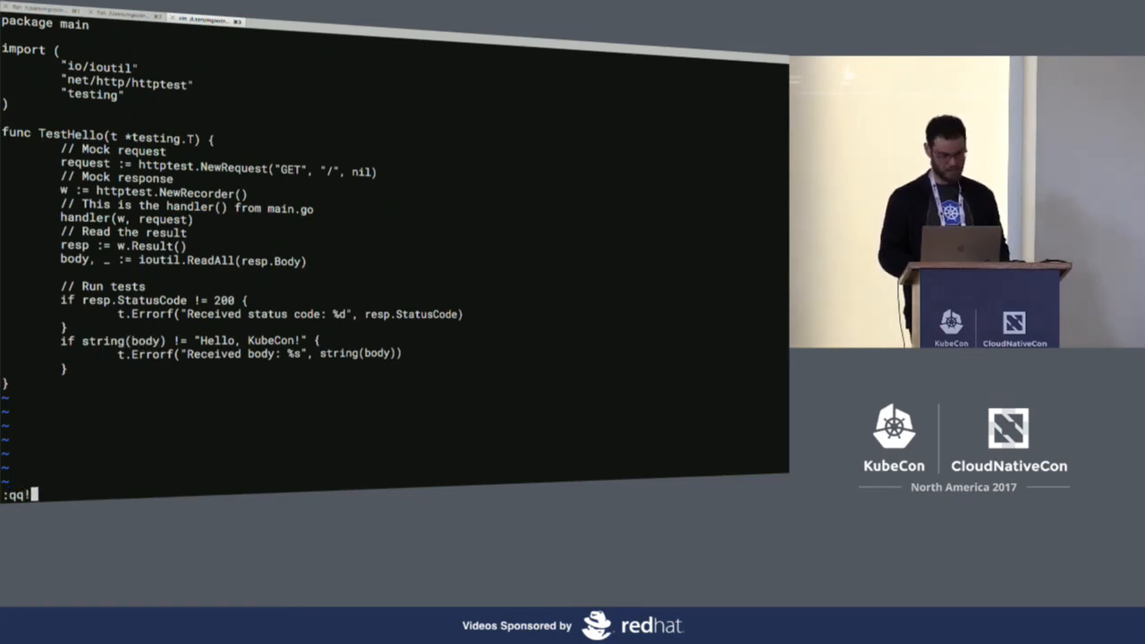
{"action": "key", "text": "Return"}
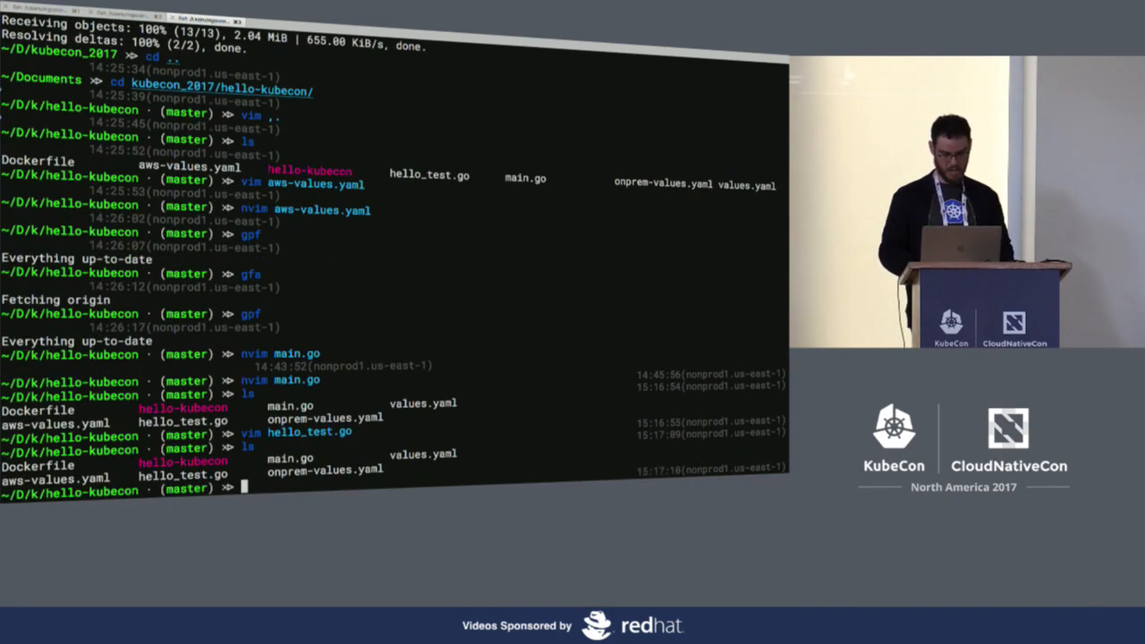
{"action": "type", "text": "vim values.yaml"}
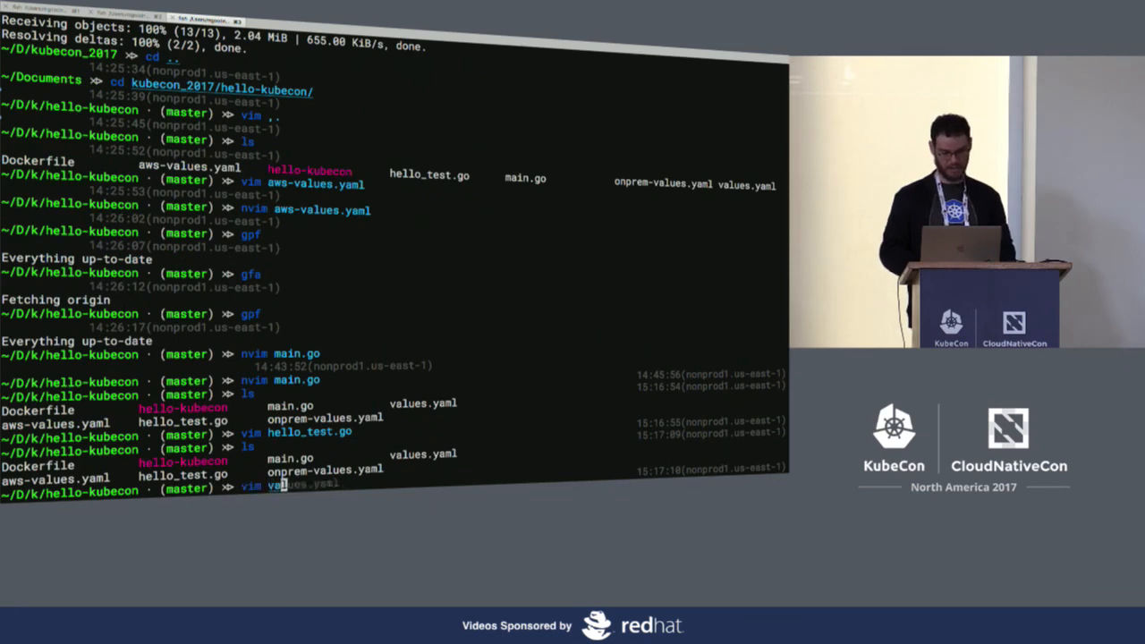
{"action": "key", "text": "Return"}
{"action": "type", "text": ":q!"}
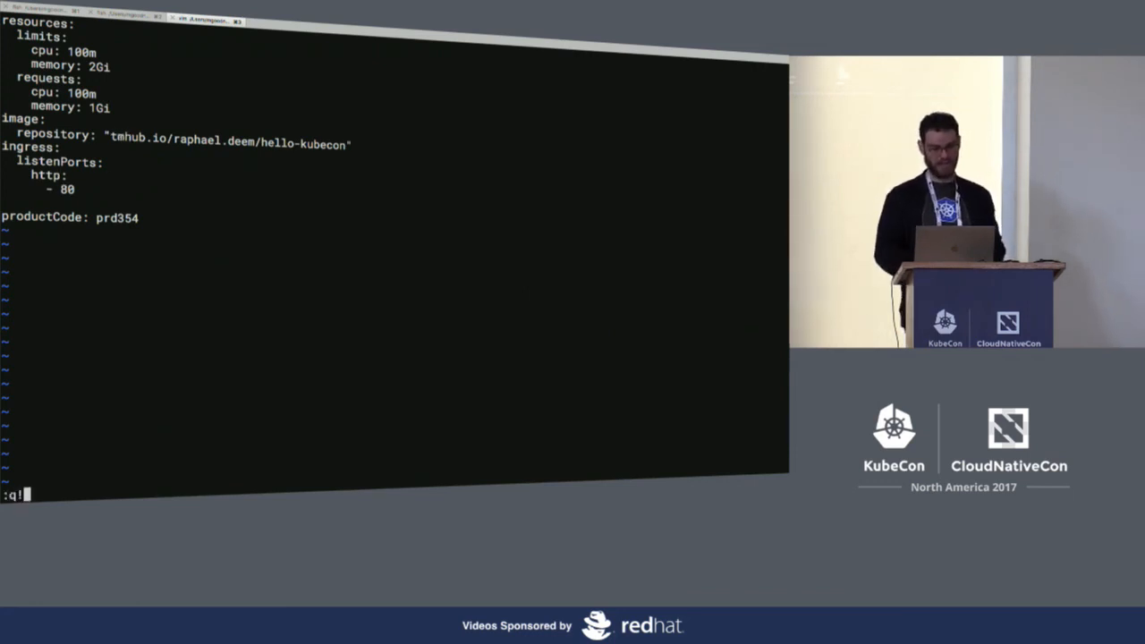
- Quit values.yaml discarding any edits, returning to the hello-kubecon shell prompt
{"action": "key", "text": "Return"}
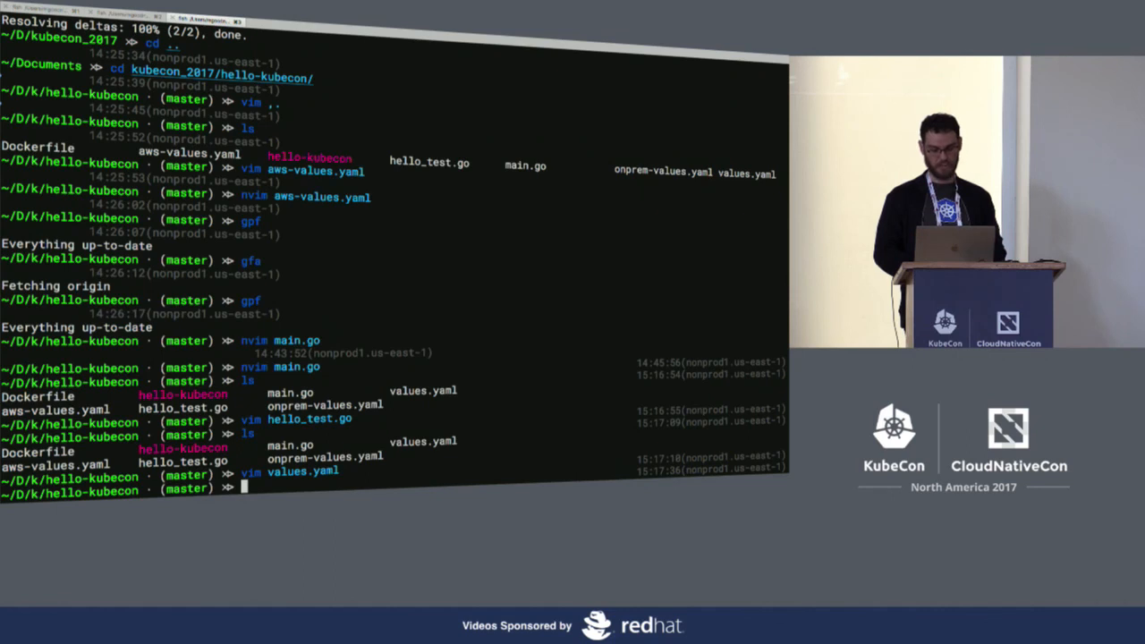
{"action": "key", "text": "Return"}
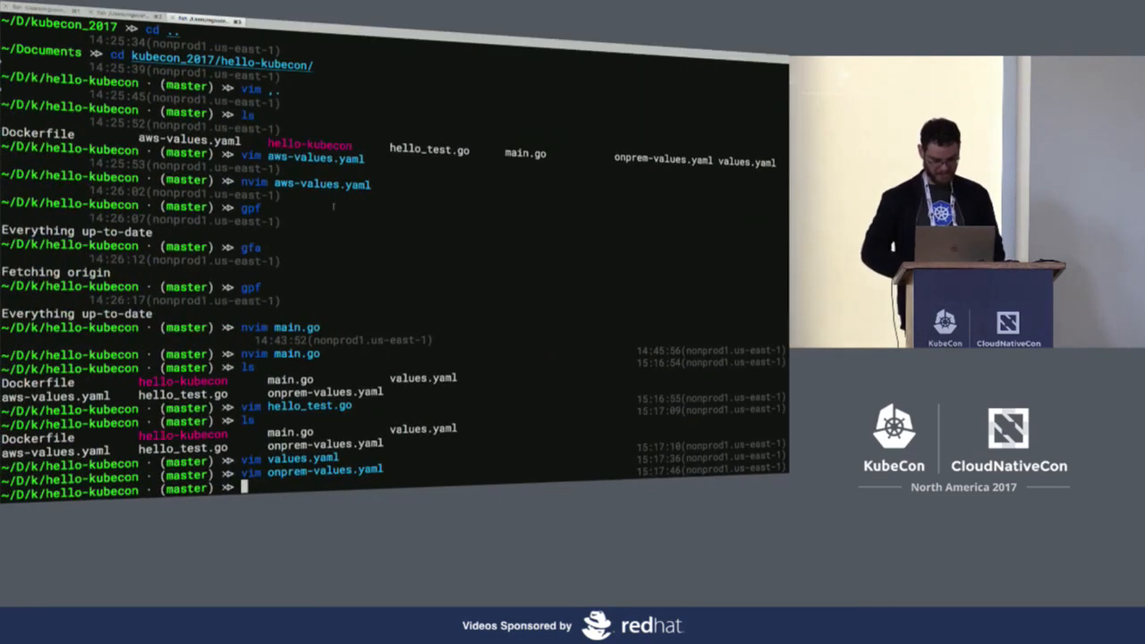
- Reopen values.yaml with vim values.yaml
{"action": "type", "text": "vim values.yaml"}
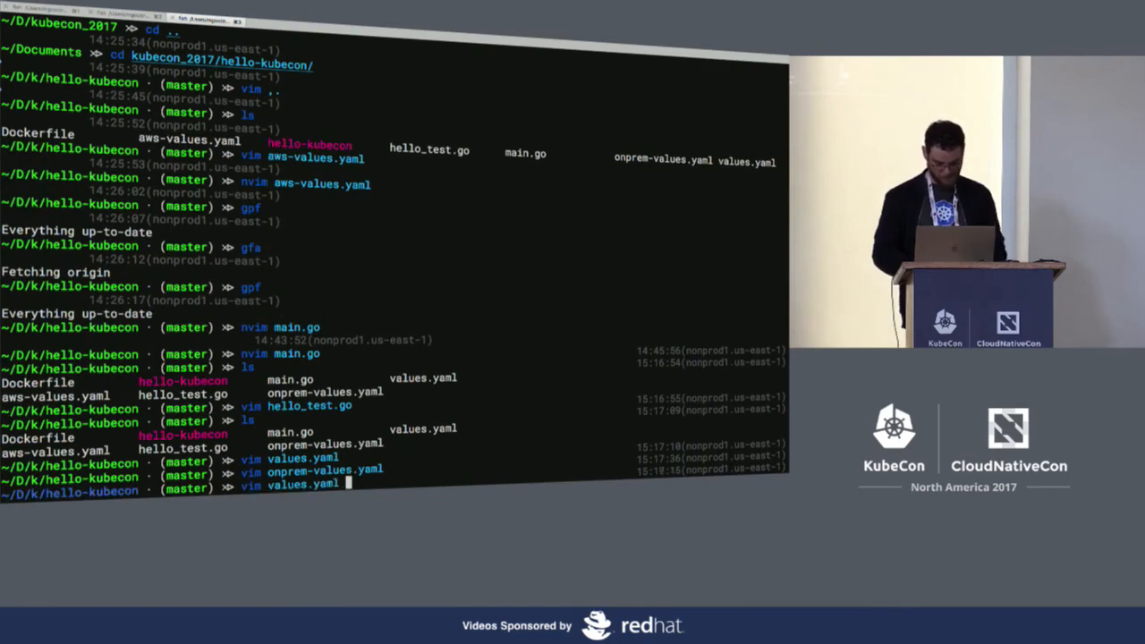
{"action": "key", "text": "Return"}
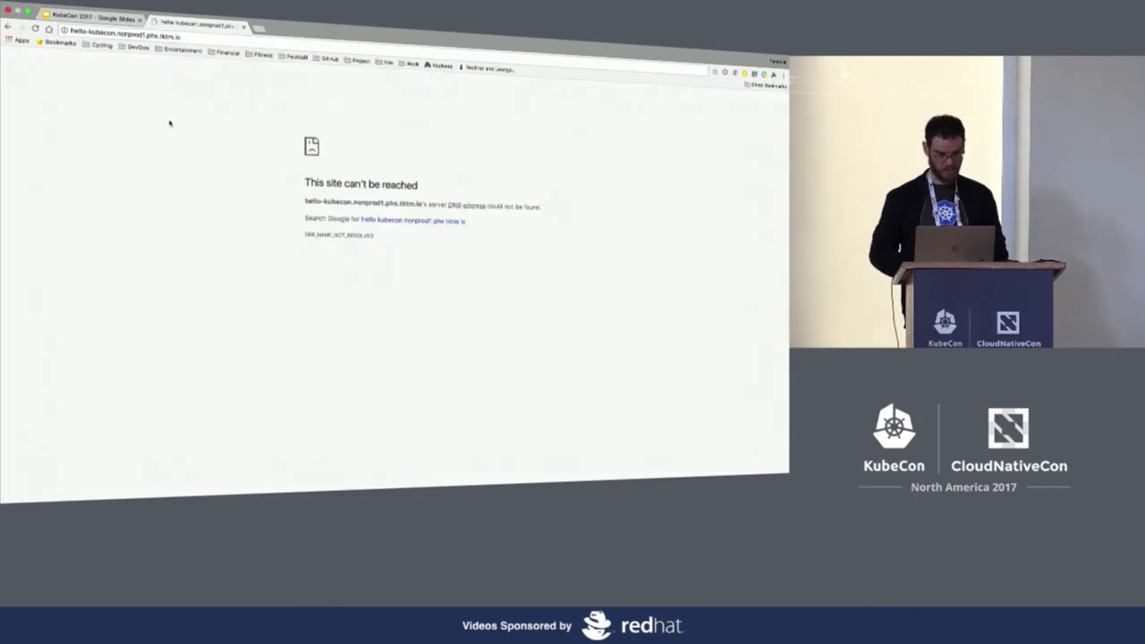
{"action": "mouse_move", "coordinate": [483, 49]}
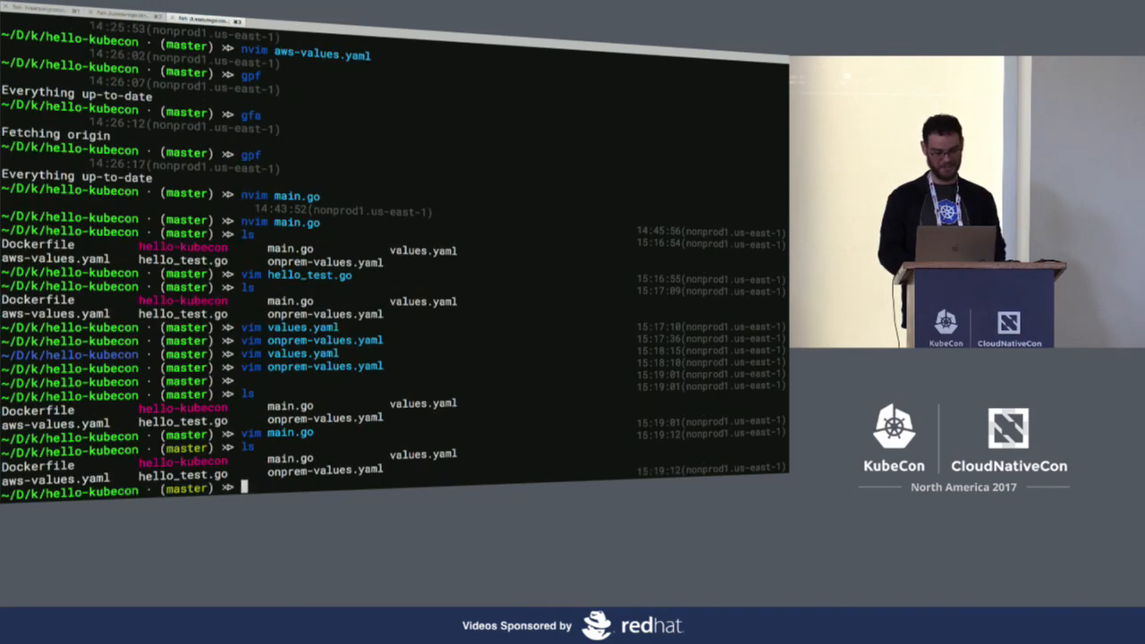
- Open the file with vim main.go and enter 'Goodbye' as the new greeting
{"action": "type", "text": "vim main.go"}
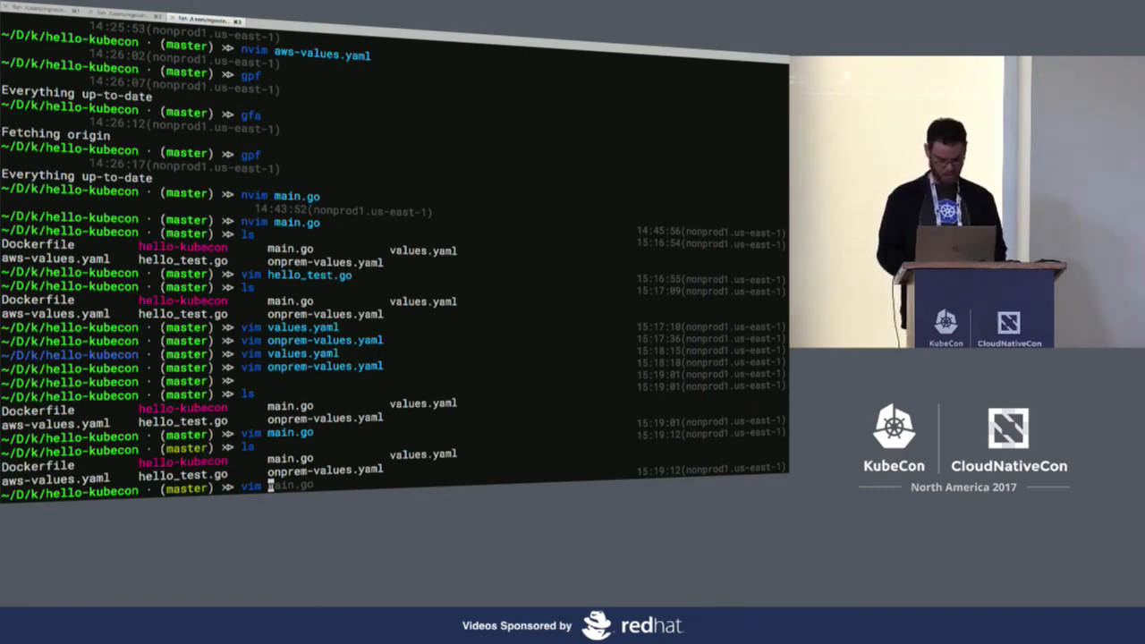
{"action": "key", "text": "Return"}
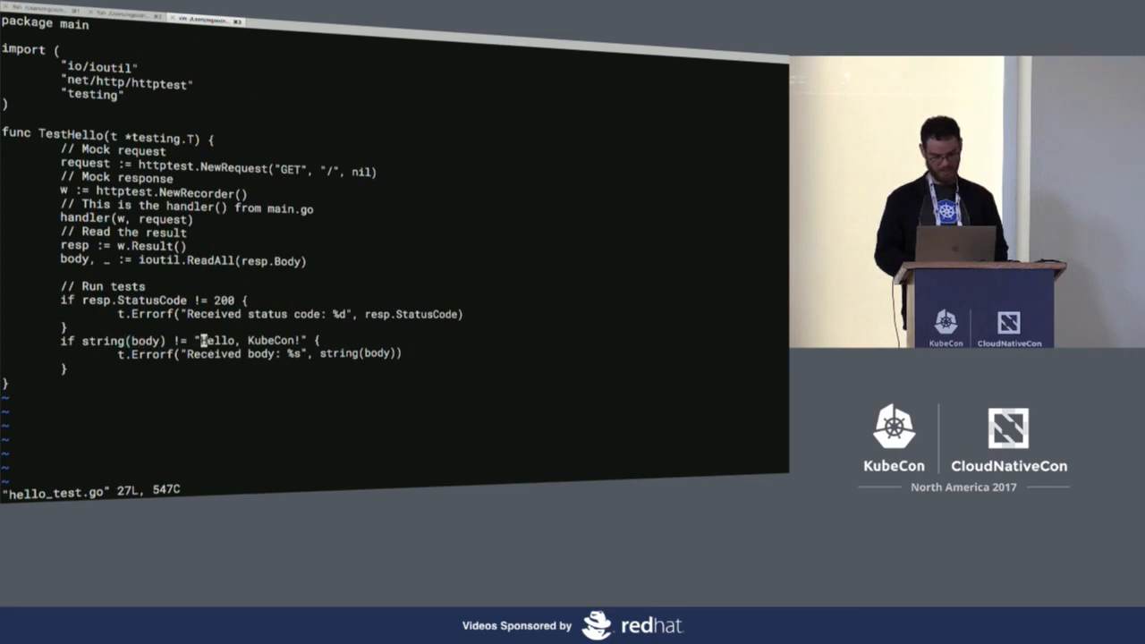
{"action": "type", "text": "Goodbye"}
{"action": "type", "text": "git commit p"}
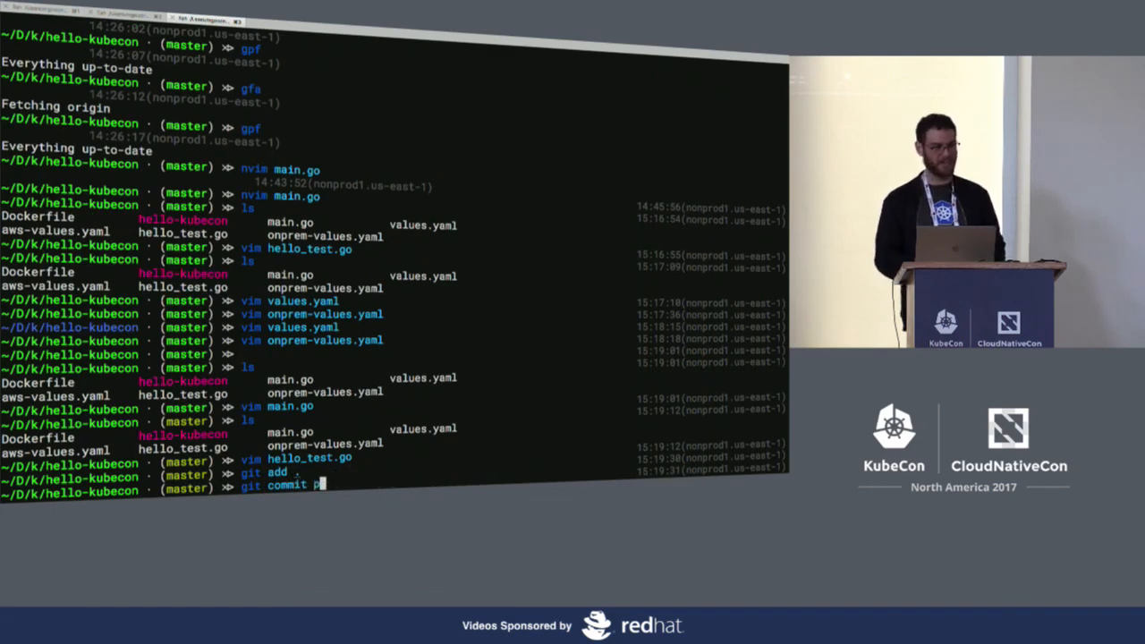
- Fix the git commit command, add the -m 'change message' message, and run it
{"action": "key", "text": "backspace"}
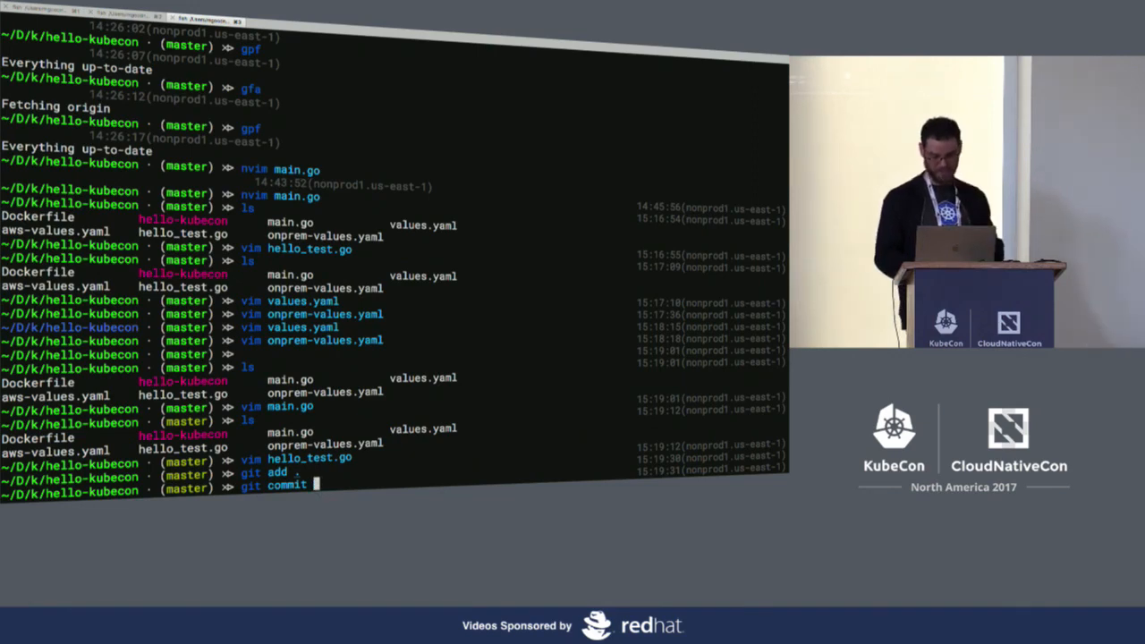
{"action": "type", "text": "-m"}
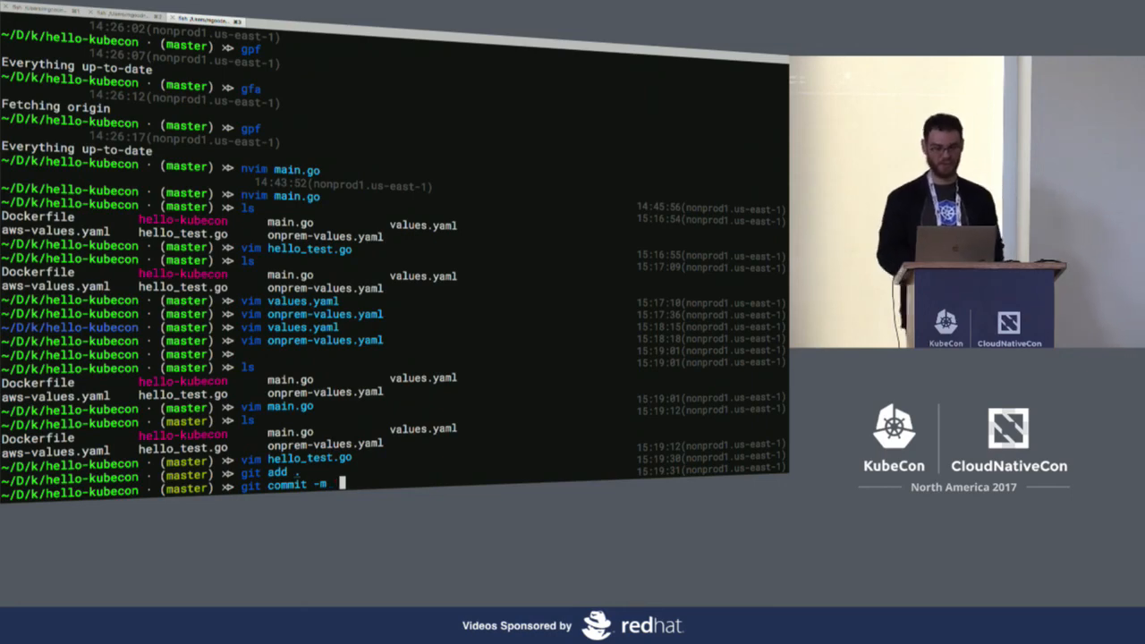
{"action": "type", "text": "\""}
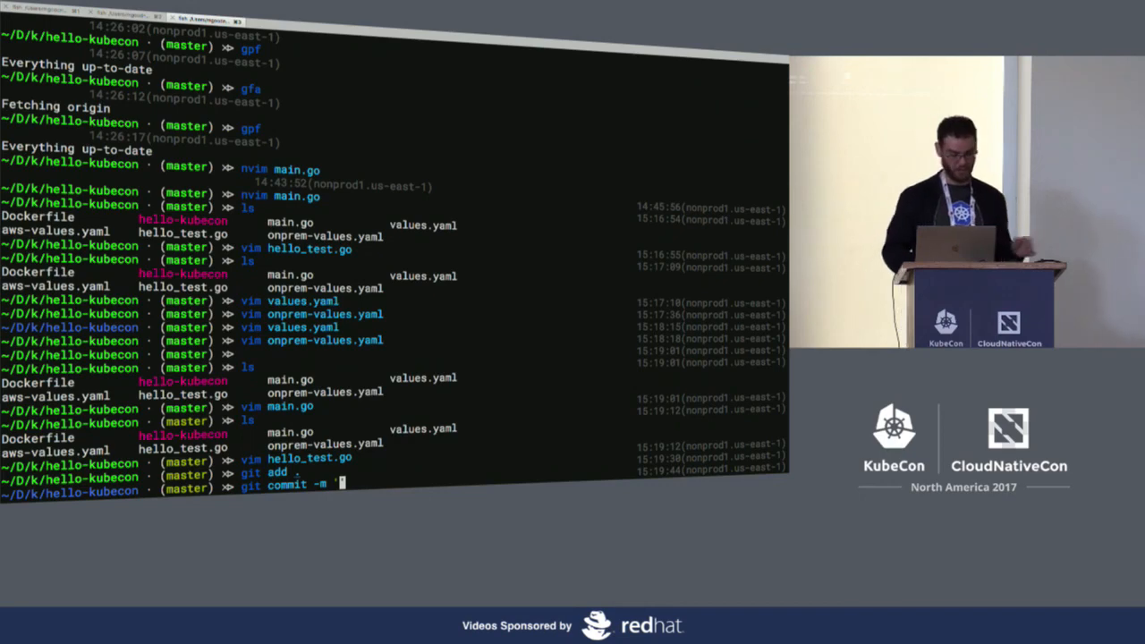
{"action": "type", "text": "'ch"}
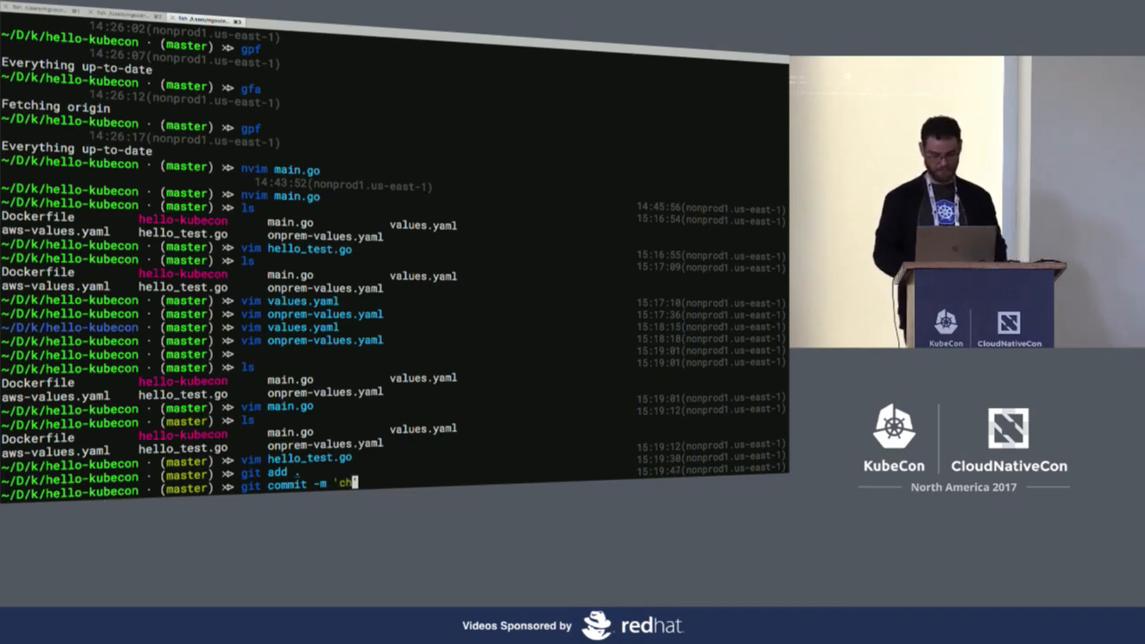
{"action": "key", "text": "Return"}
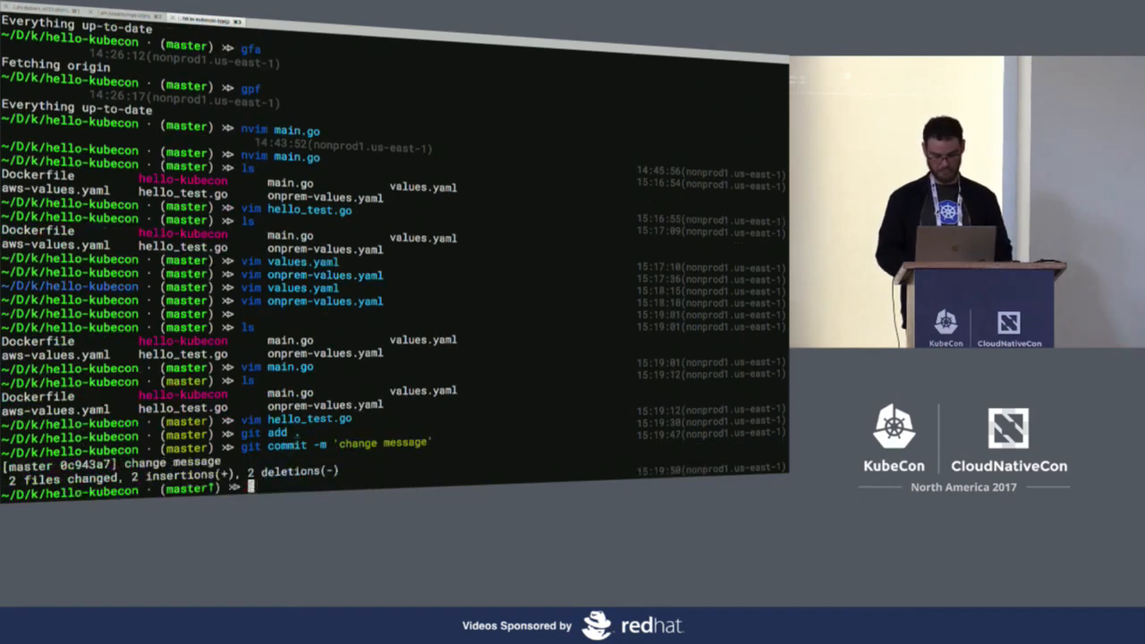